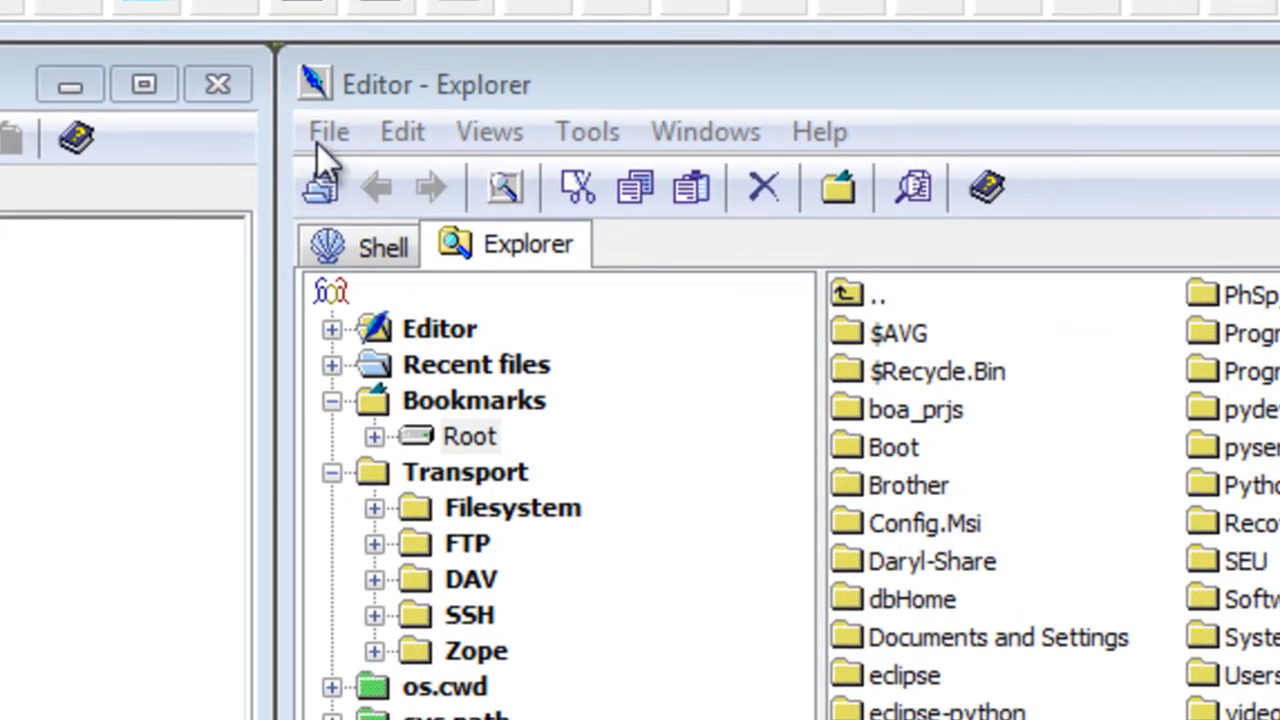
{"action": "mouse_move", "coordinate": [335, 150]}
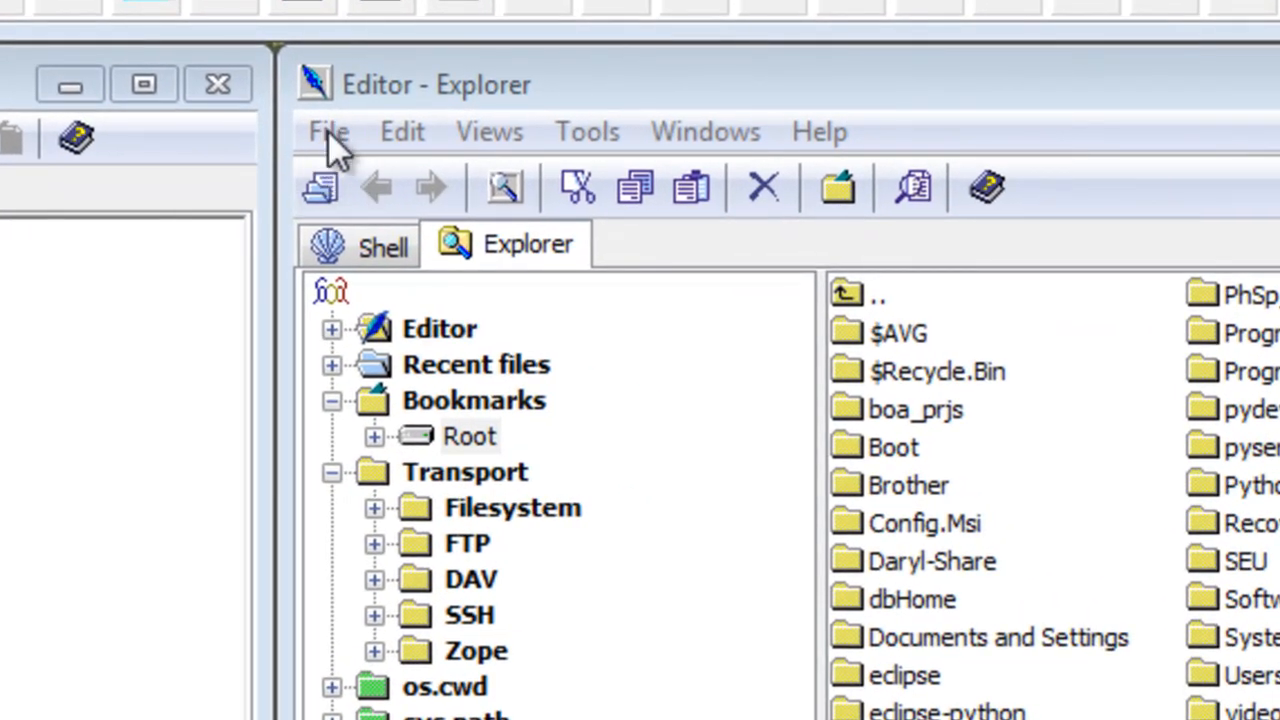
- Create a new wx.Frame module from the File > New commands
{"action": "left_click", "coordinate": [328, 131]}
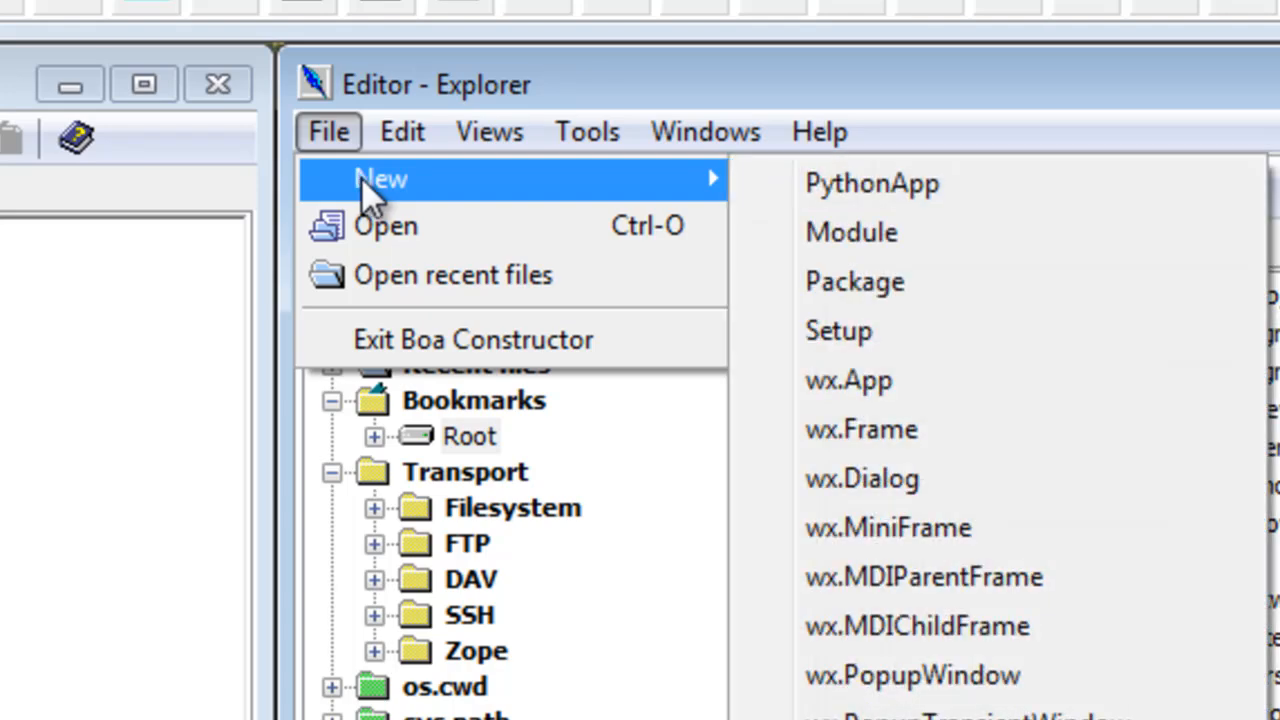
{"action": "left_click", "coordinate": [861, 429]}
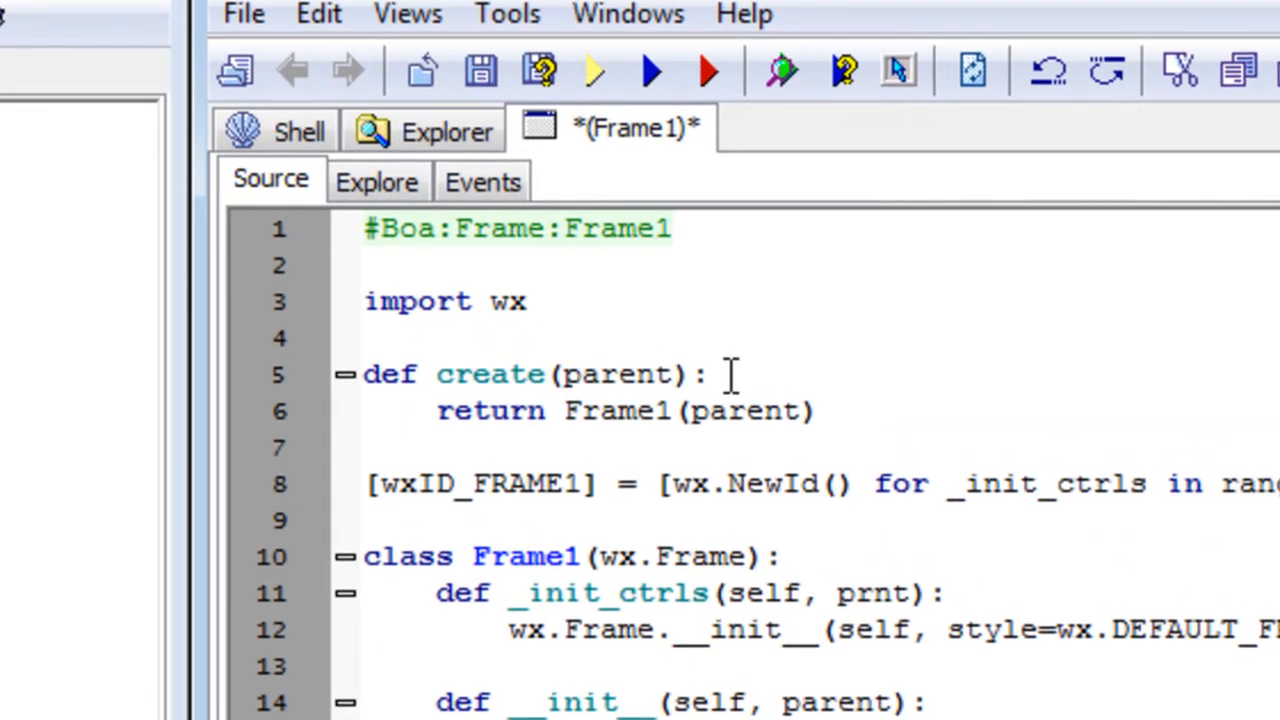
{"action": "mouse_move", "coordinate": [897, 70]}
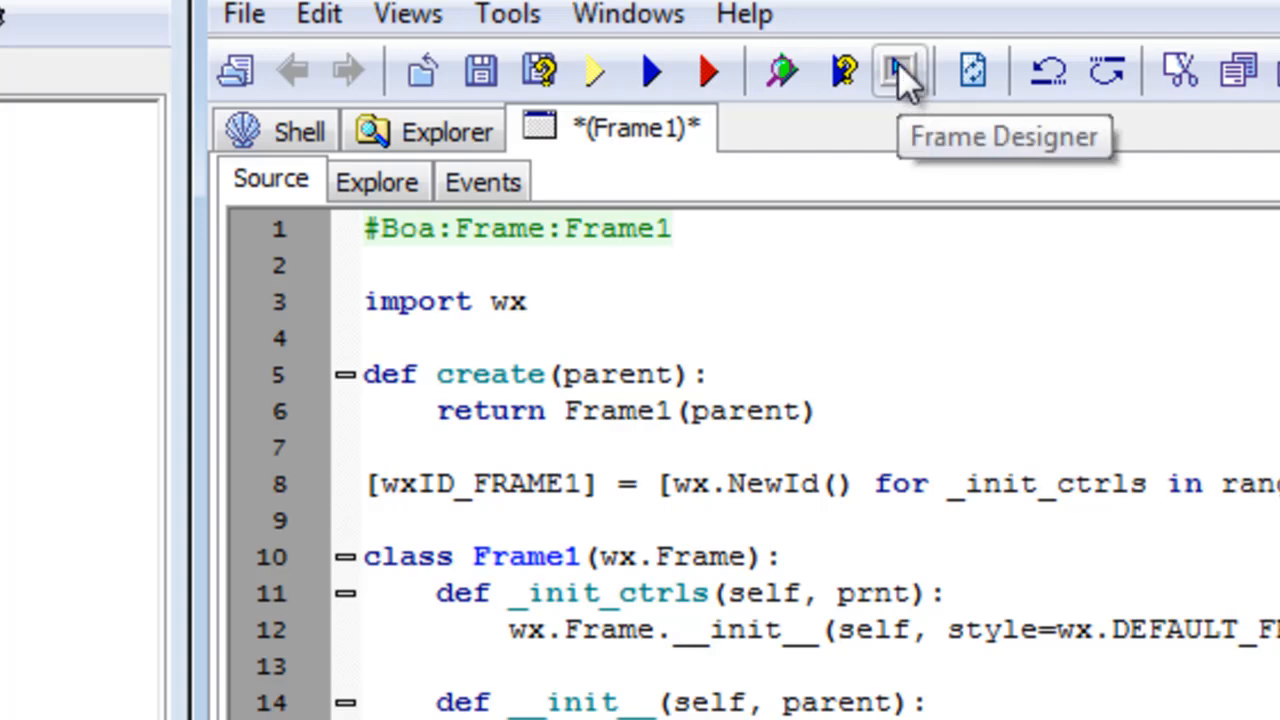
- Open Frame1 in the Frame Designer and show its Constr properties in the Inspector
{"action": "left_click", "coordinate": [896, 70]}
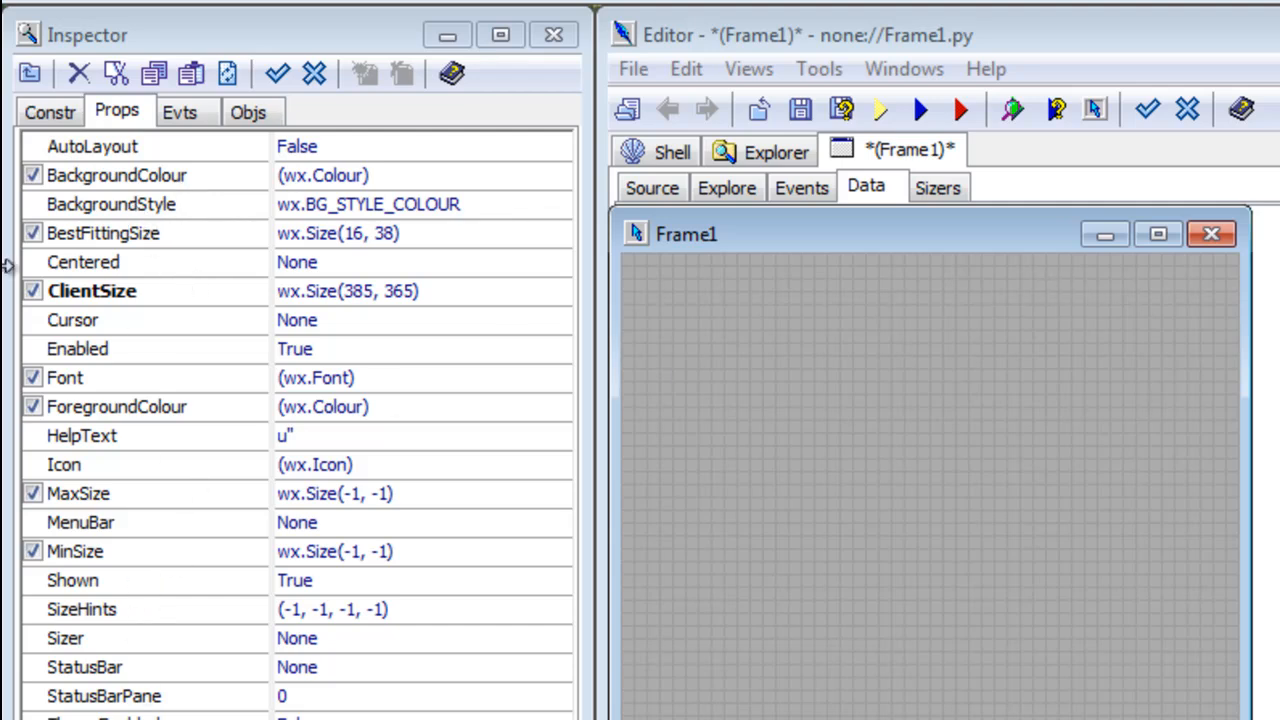
{"action": "mouse_move", "coordinate": [850, 245]}
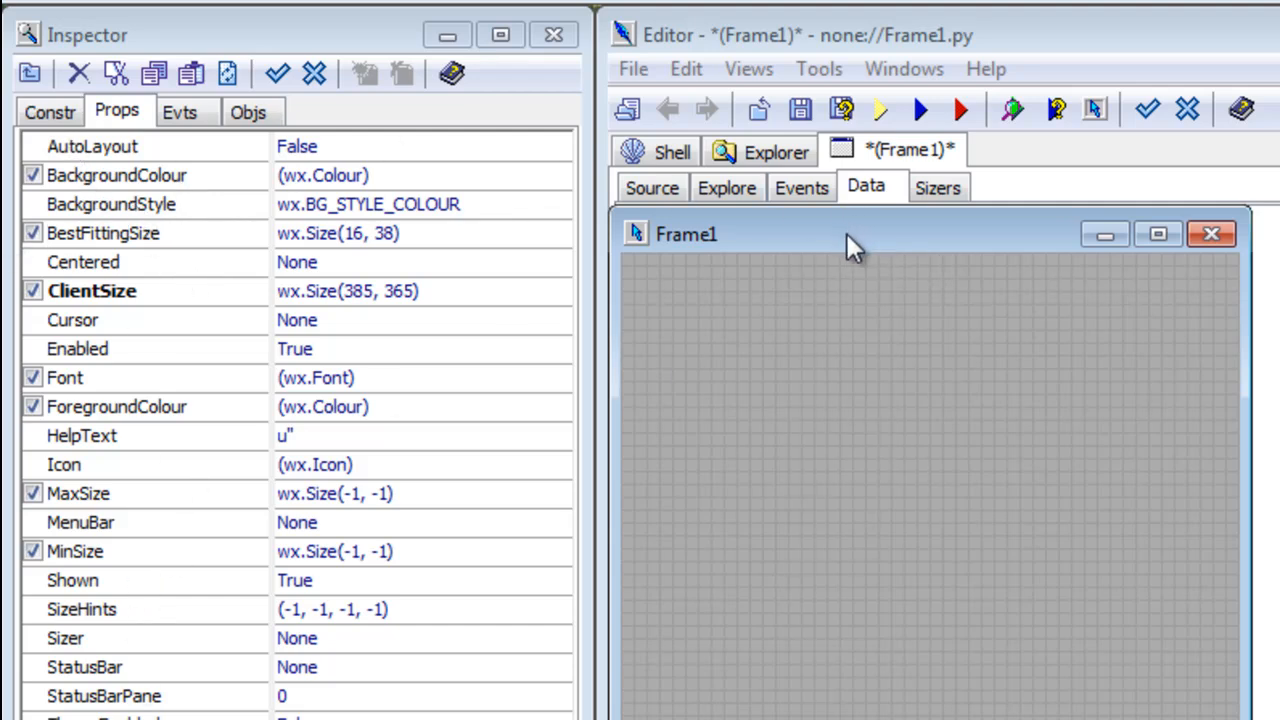
{"action": "mouse_move", "coordinate": [860, 250]}
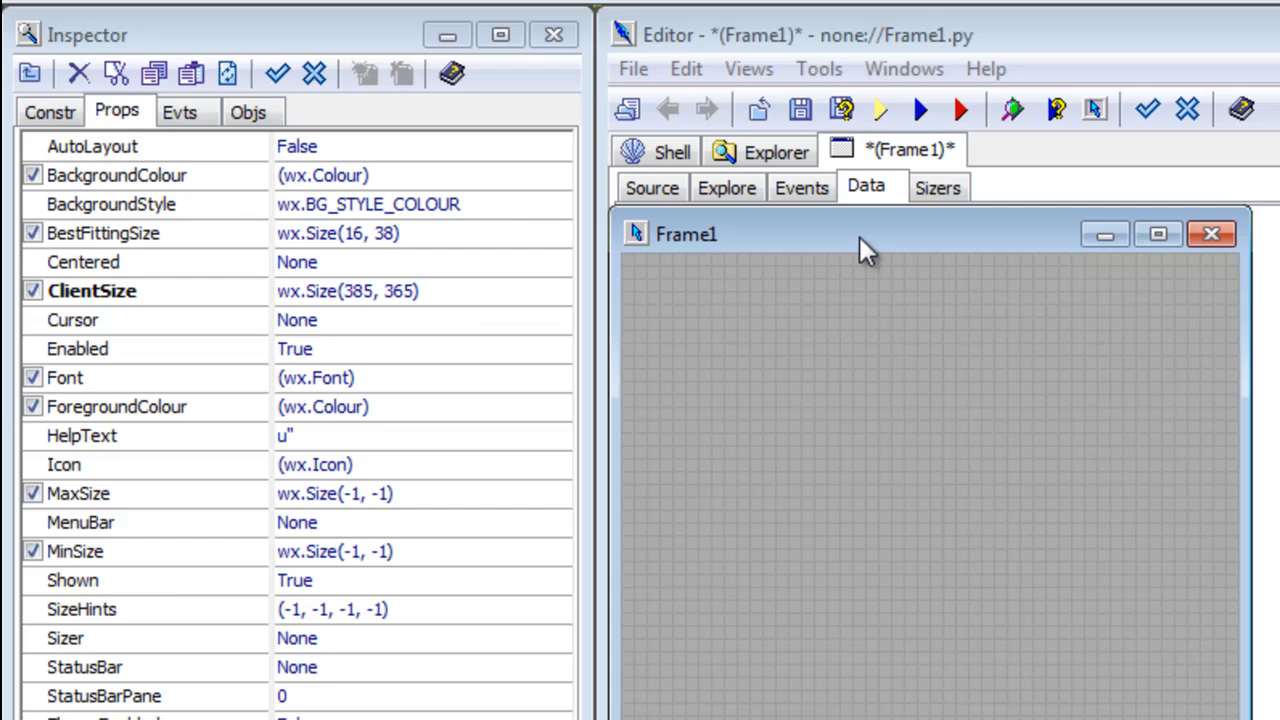
{"action": "mouse_move", "coordinate": [228, 360]}
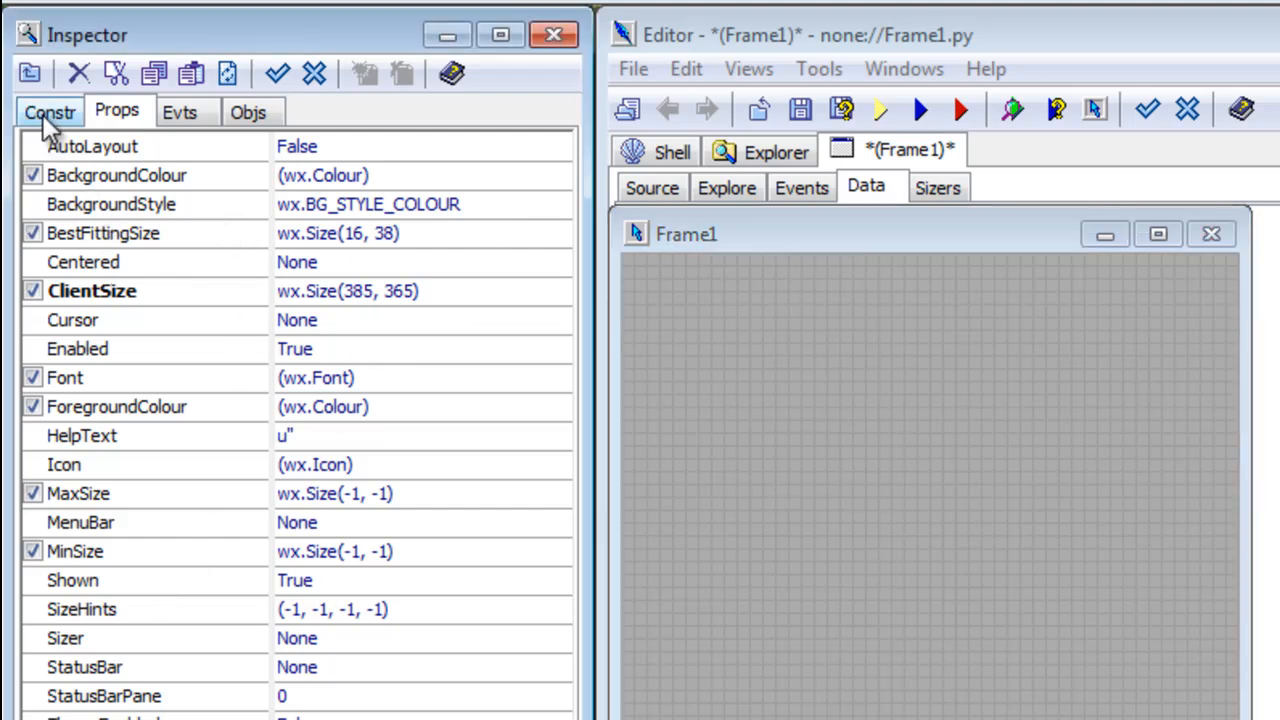
{"action": "left_click", "coordinate": [50, 111]}
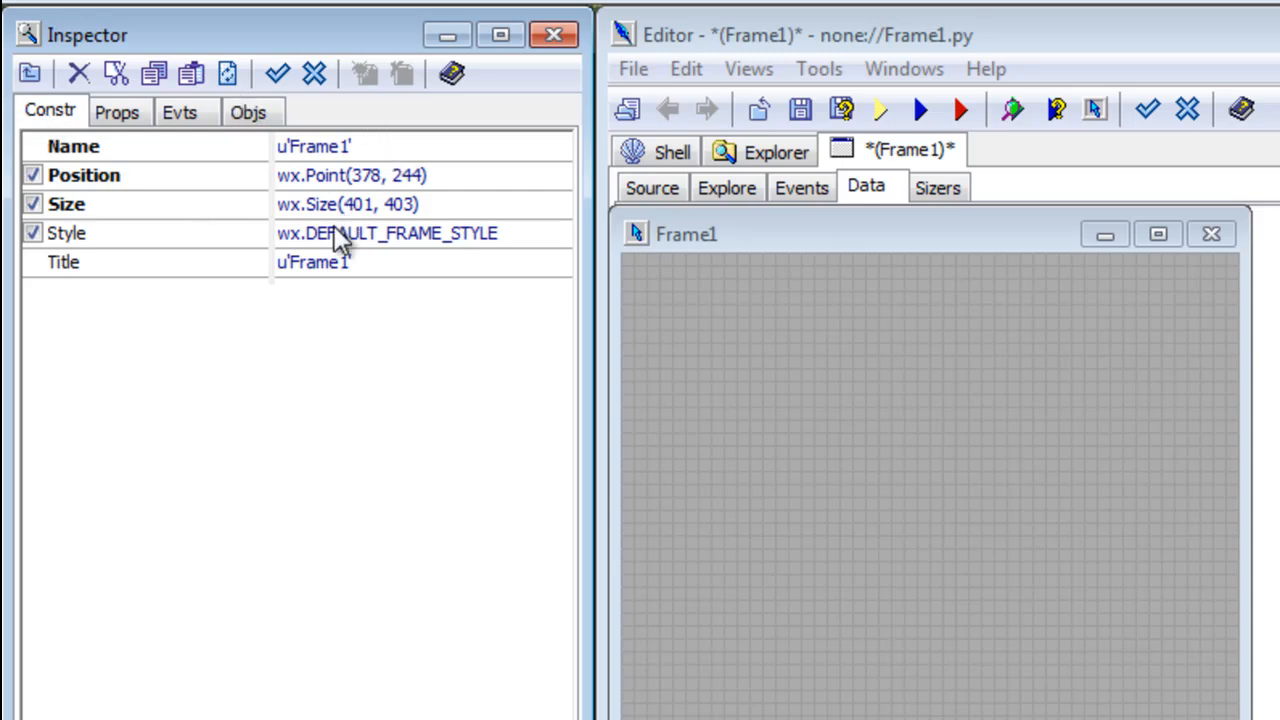
{"action": "mouse_move", "coordinate": [430, 250]}
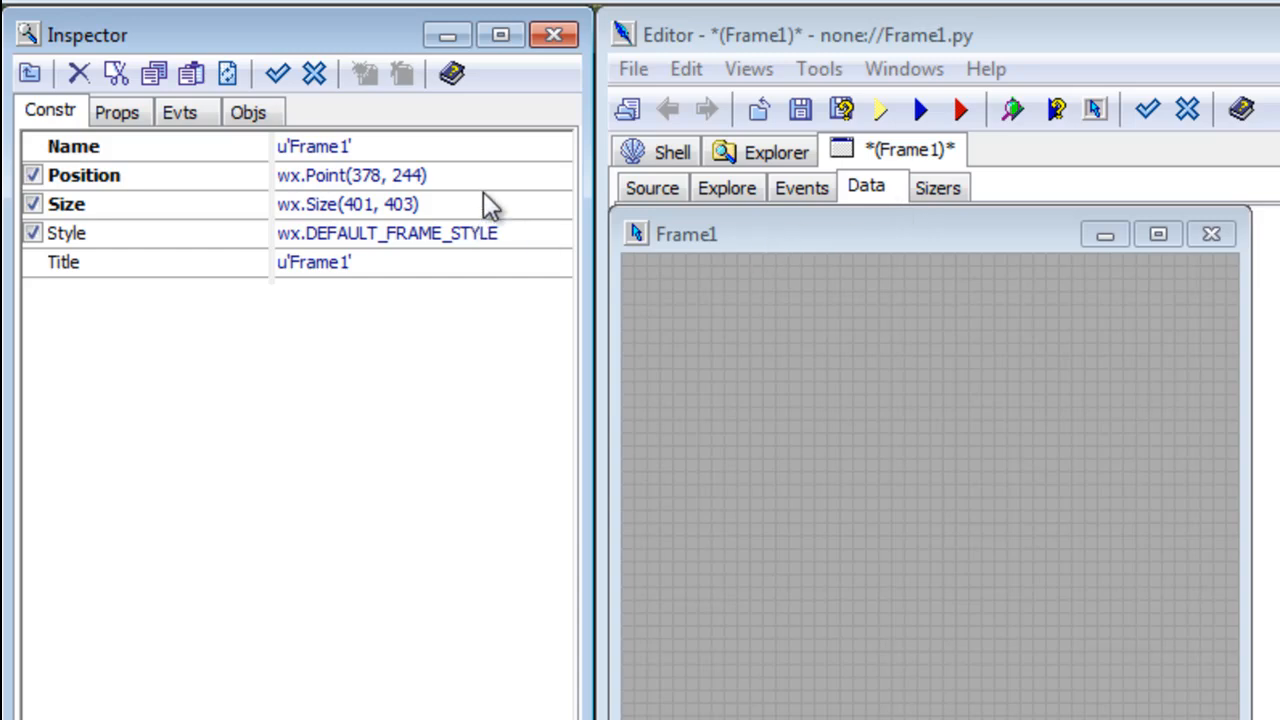
{"action": "mouse_move", "coordinate": [1158, 260]}
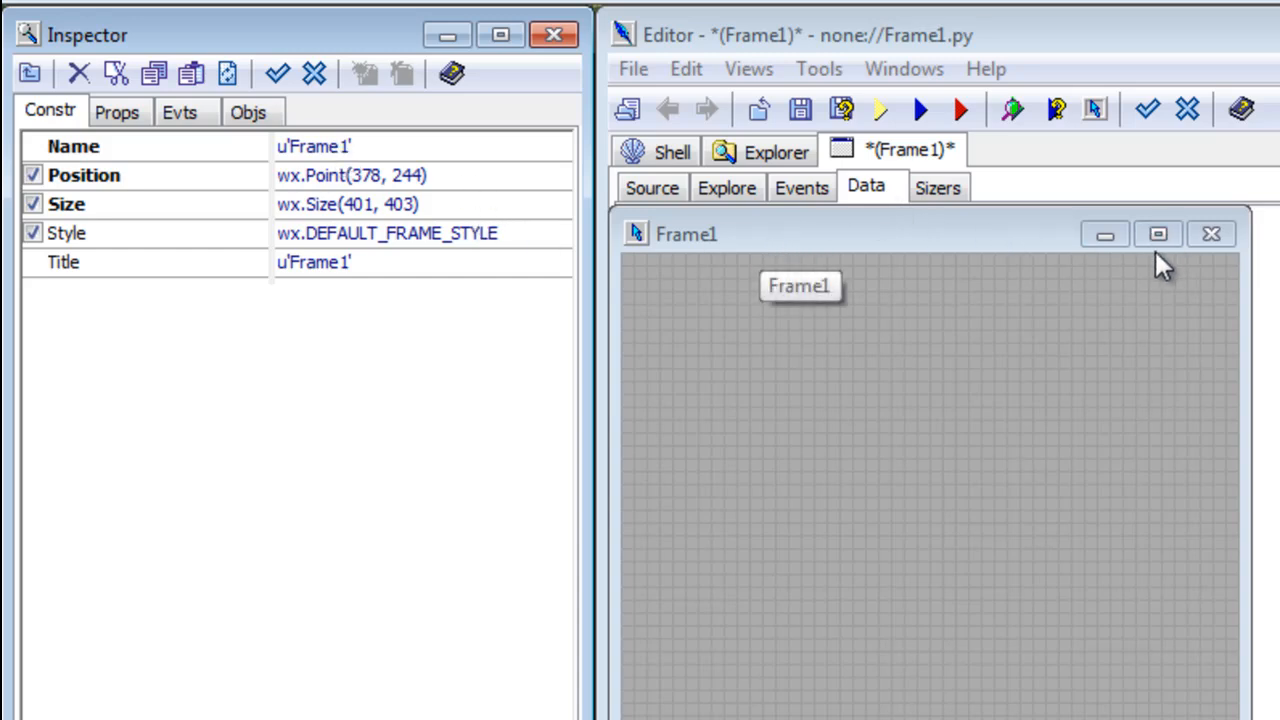
- Rename the frame's Name from Frame1 to Frame and begin editing its Title value
{"action": "left_click", "coordinate": [651, 187]}
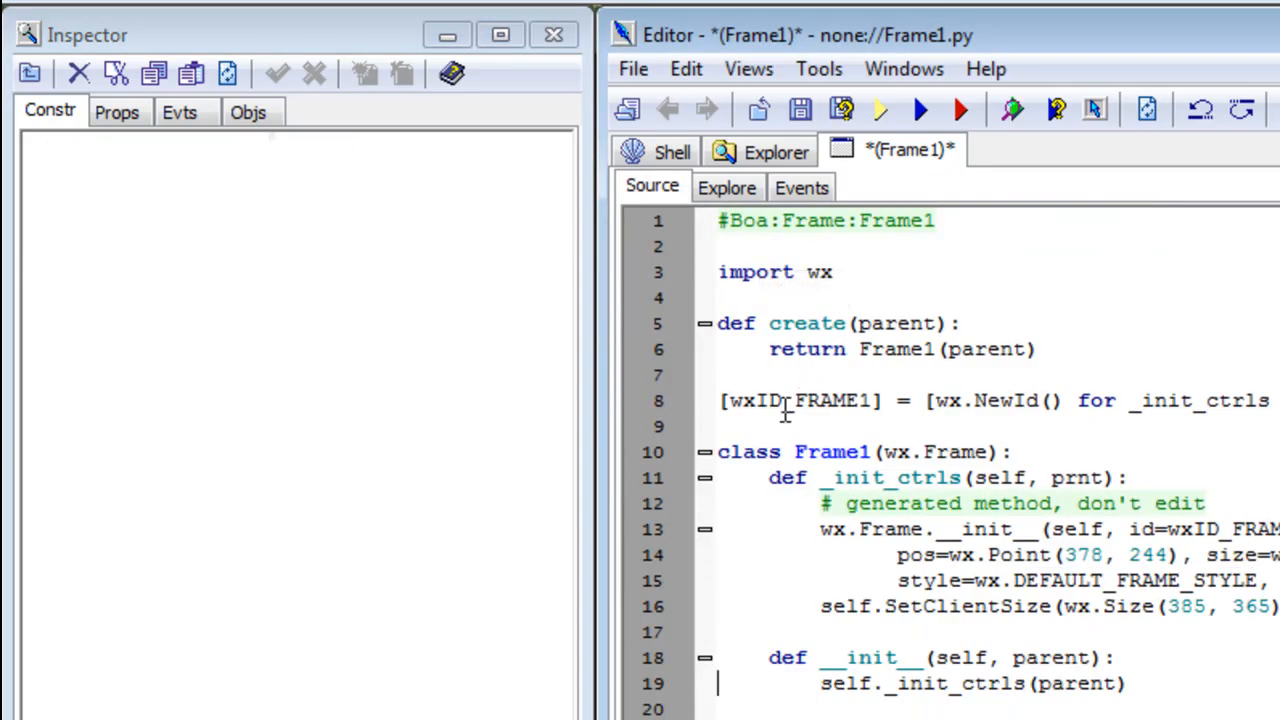
{"action": "double_click", "coordinate": [825, 451]}
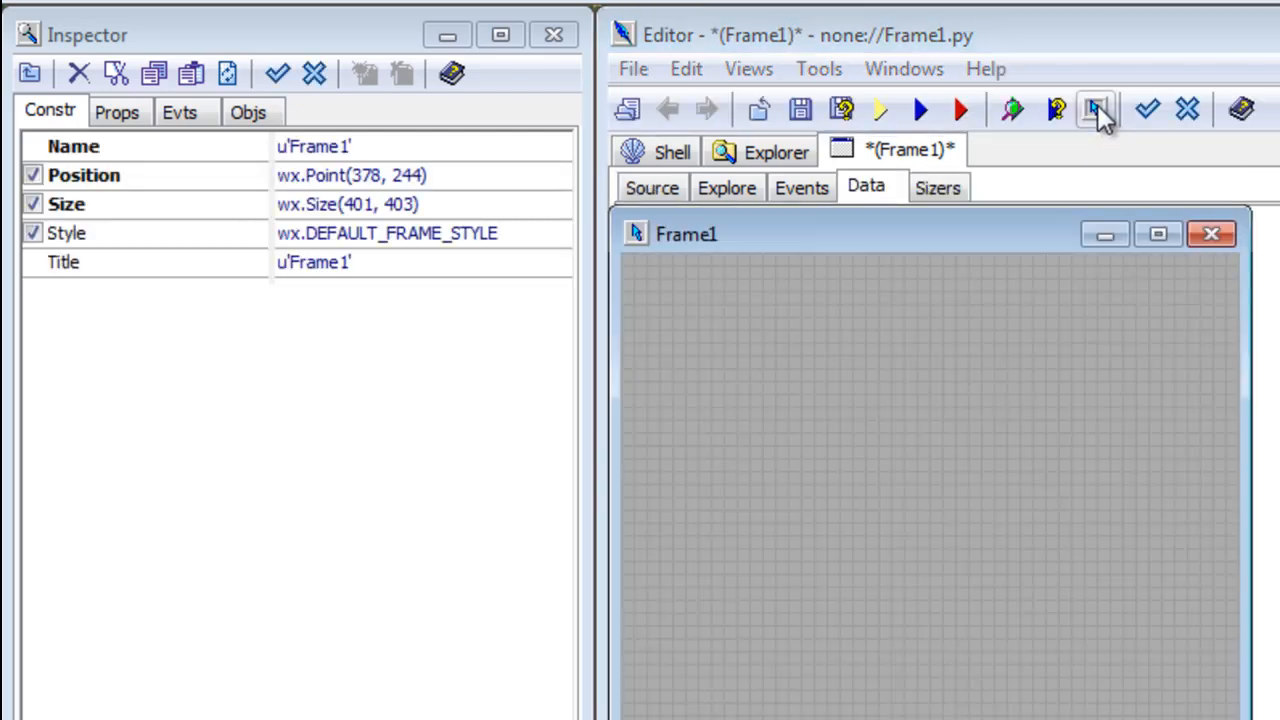
{"action": "mouse_move", "coordinate": [315, 160]}
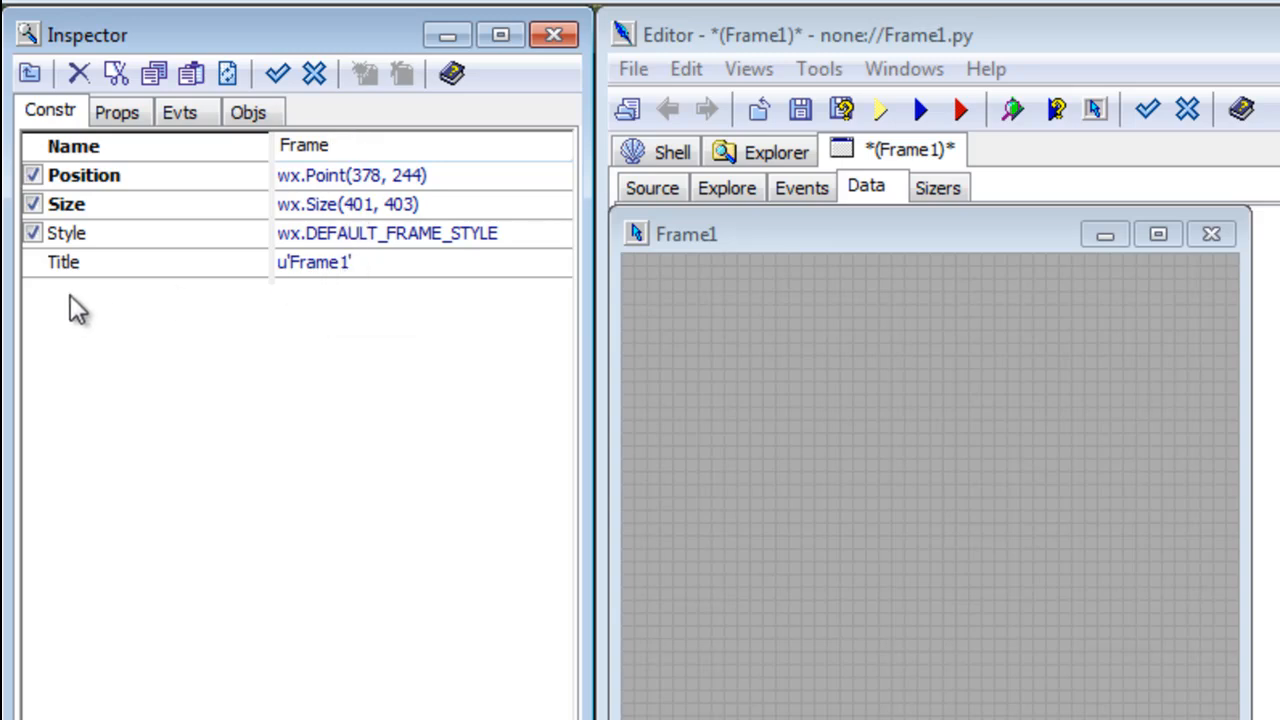
{"action": "double_click", "coordinate": [315, 261]}
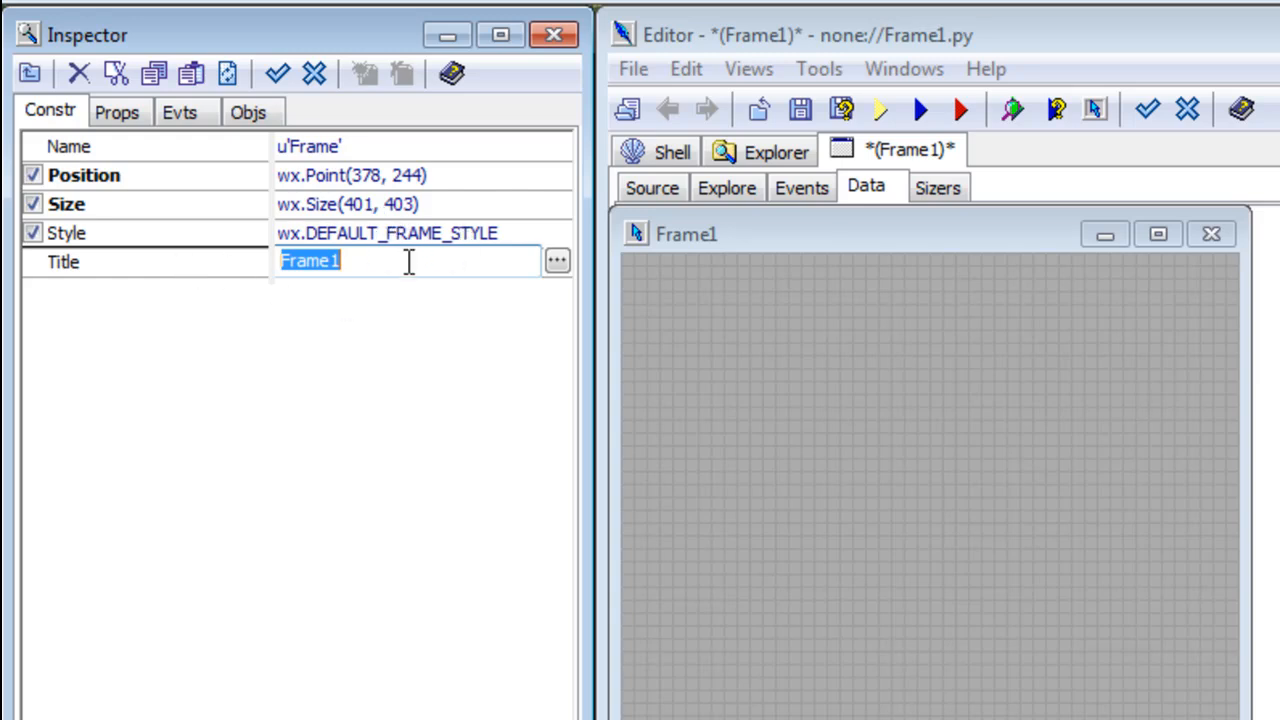
- Set the frame's title to 'My First Application'
{"action": "type", "text": "My Fir"}
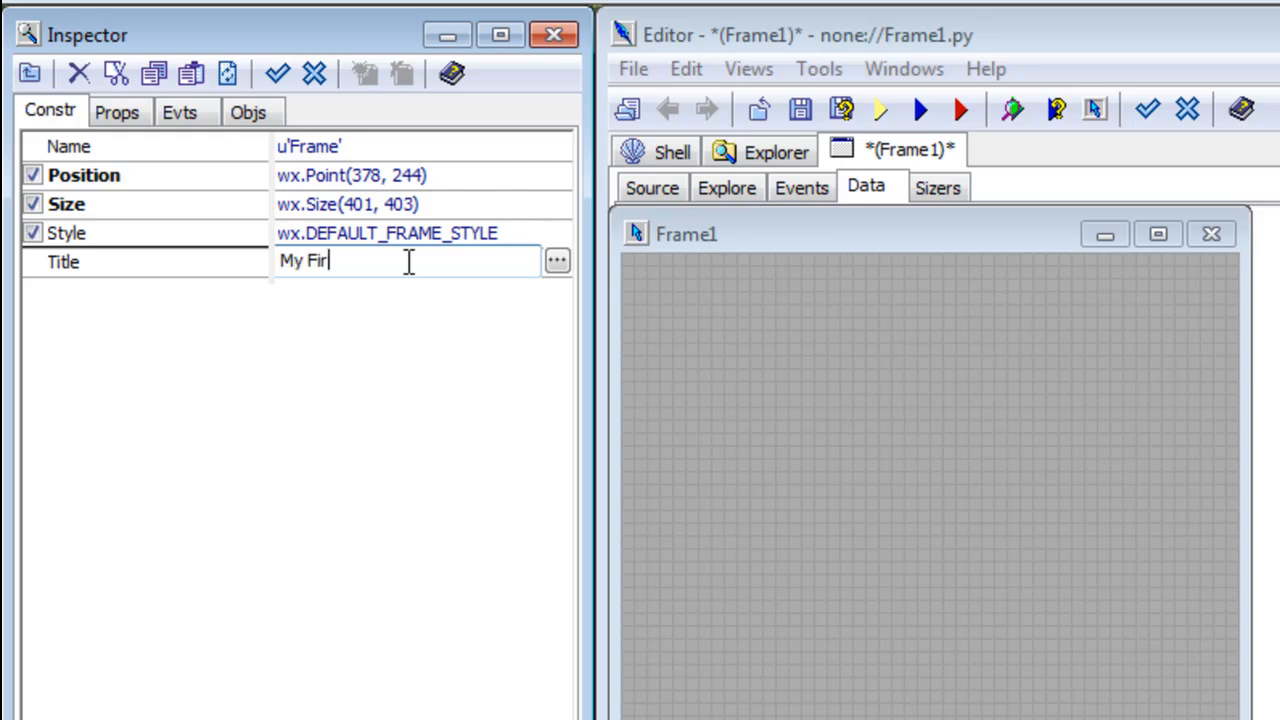
{"action": "type", "text": "st Appl"}
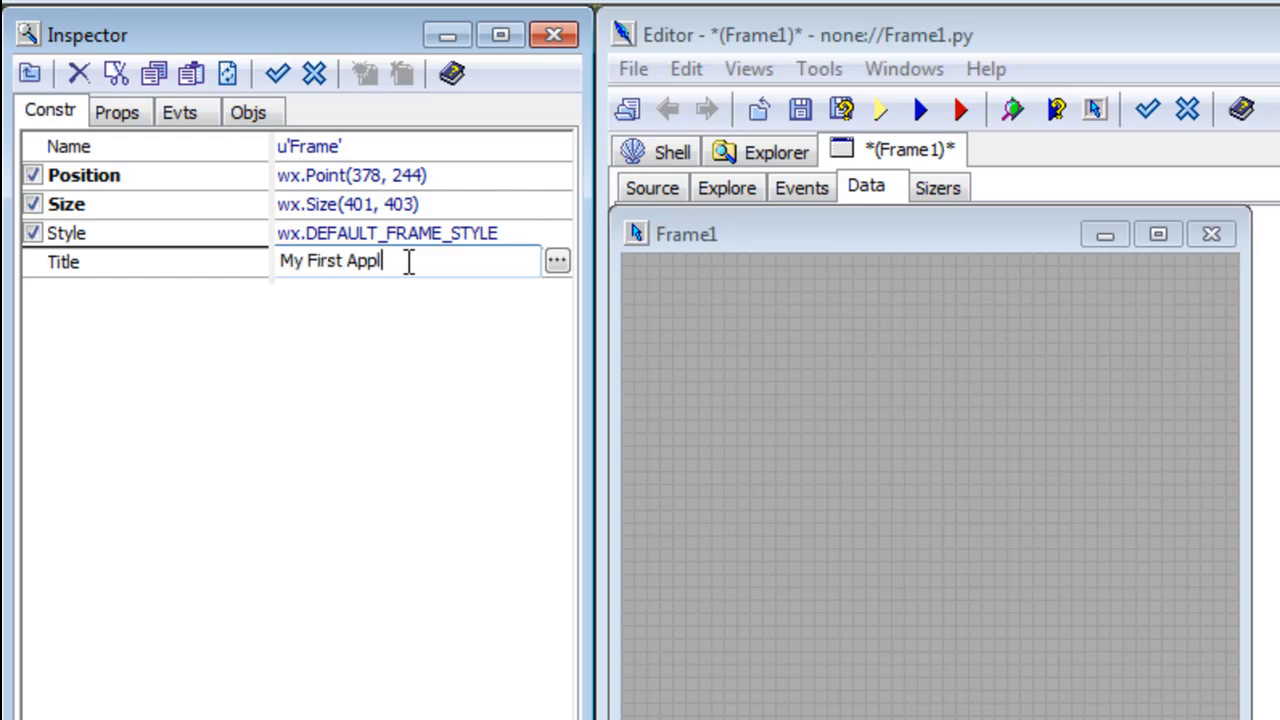
{"action": "type", "text": "cation"}
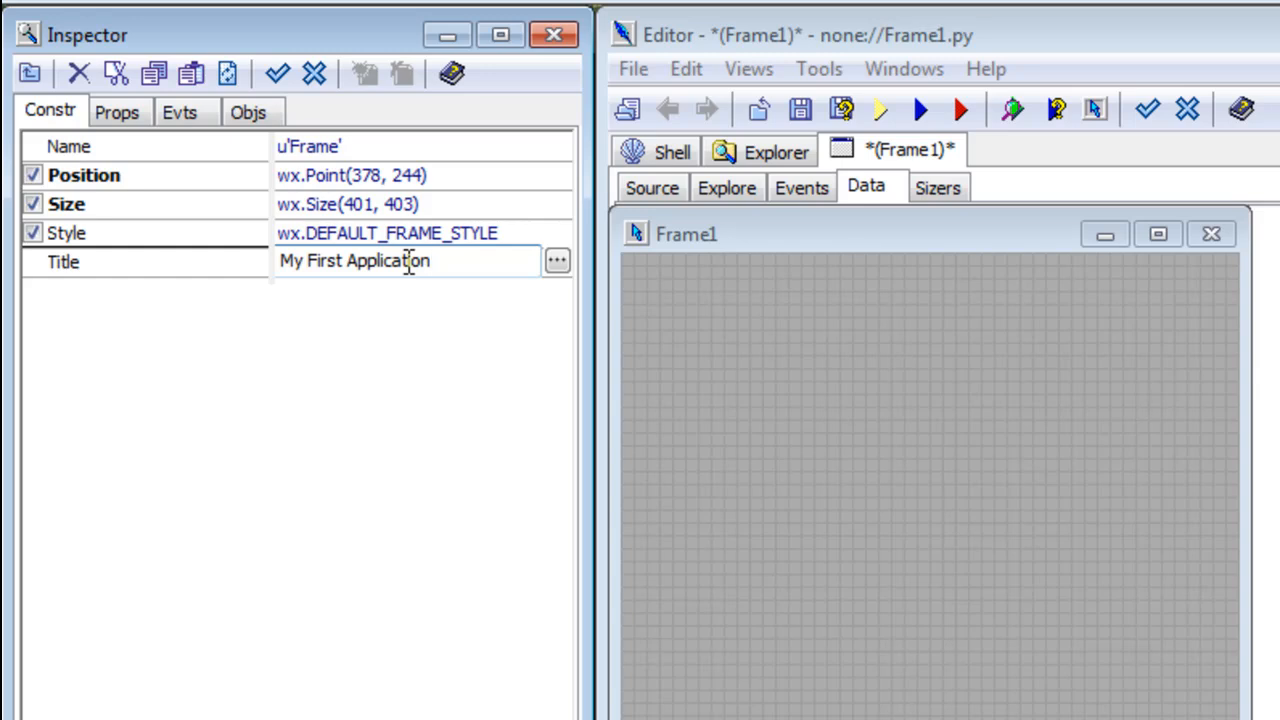
{"action": "mouse_move", "coordinate": [688, 245]}
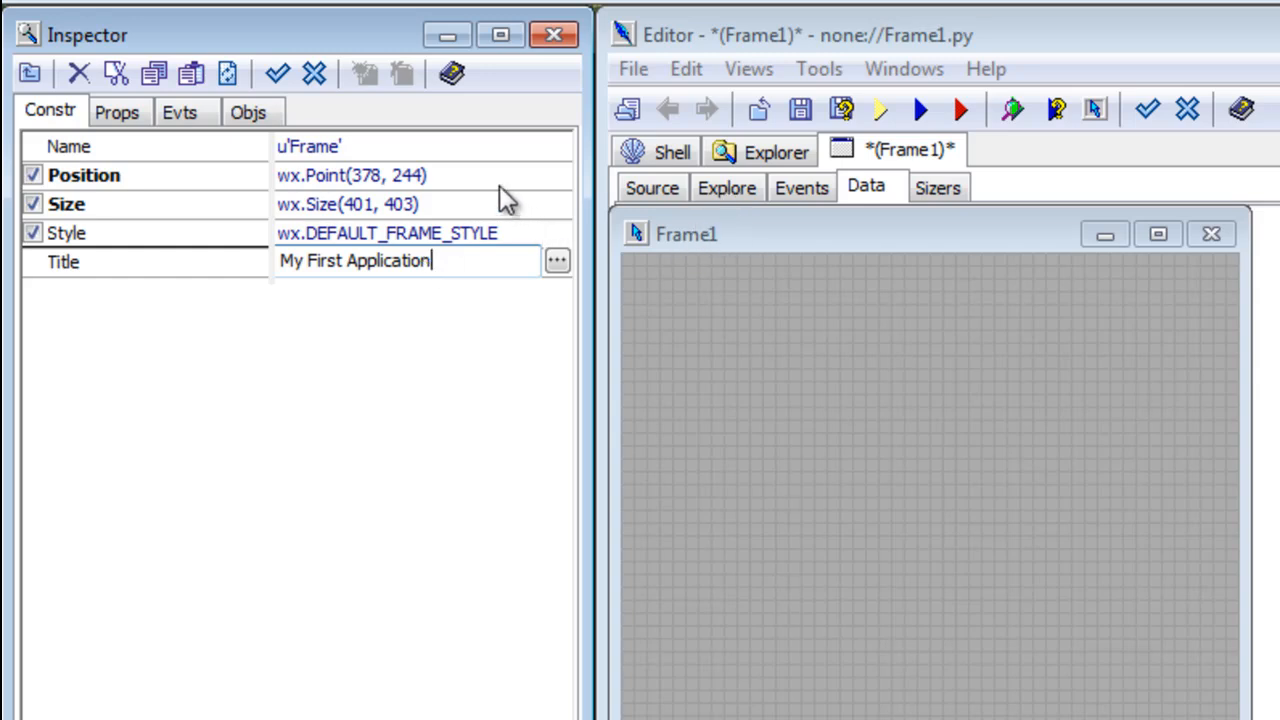
{"action": "mouse_move", "coordinate": [355, 155]}
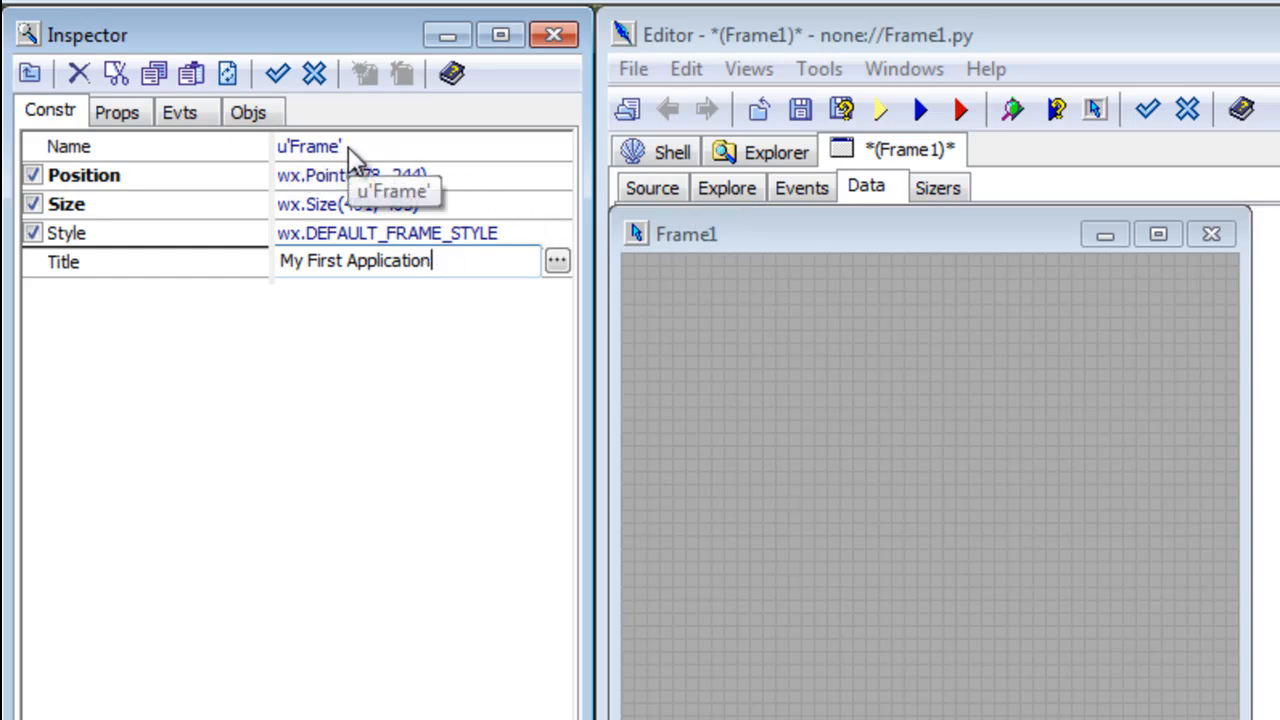
{"action": "mouse_move", "coordinate": [375, 155]}
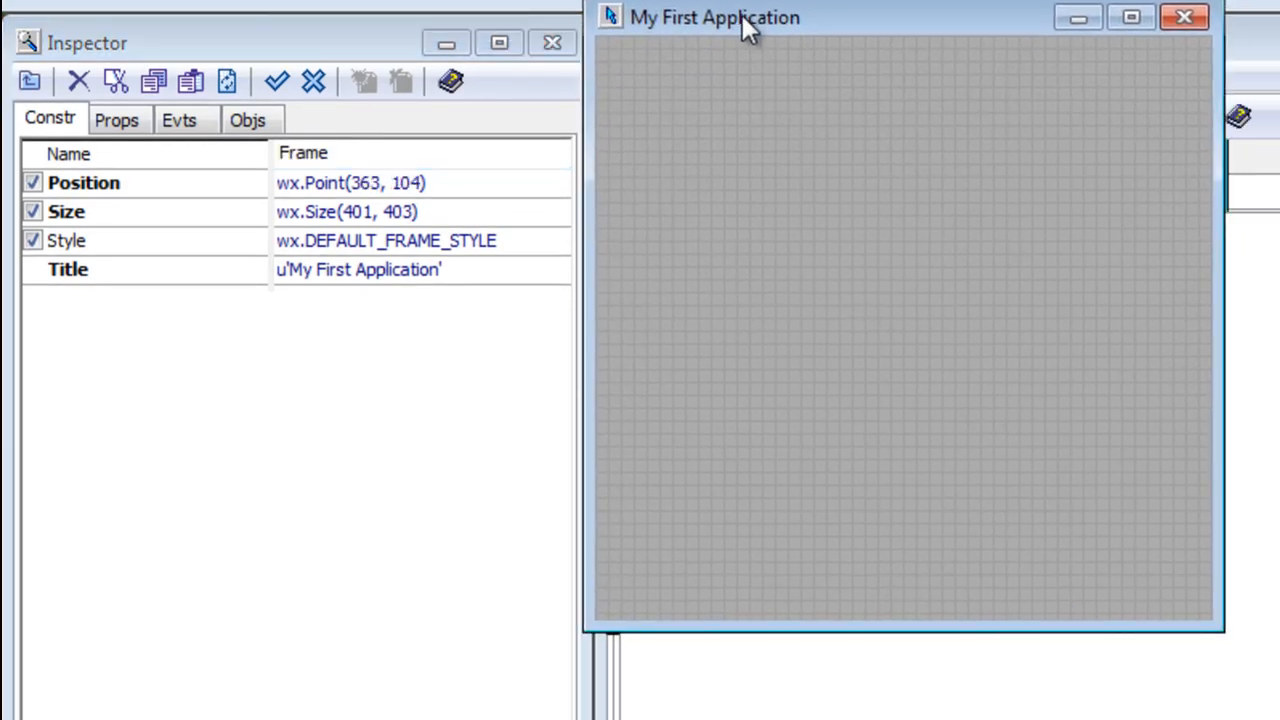
- Drag the designed frame window to a new position on screen
{"action": "left_click_drag", "start_coordinate": [714, 17], "coordinate": [273, 257]}
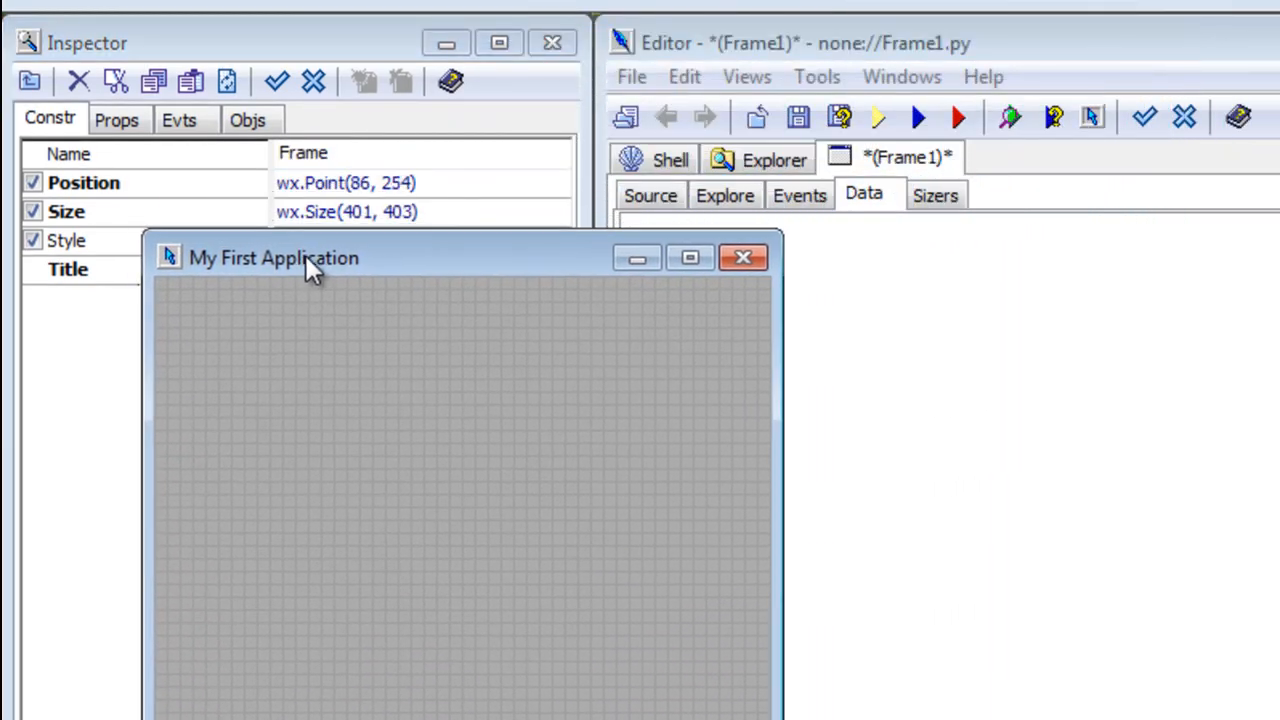
{"action": "left_click_drag", "start_coordinate": [273, 257], "coordinate": [748, 247]}
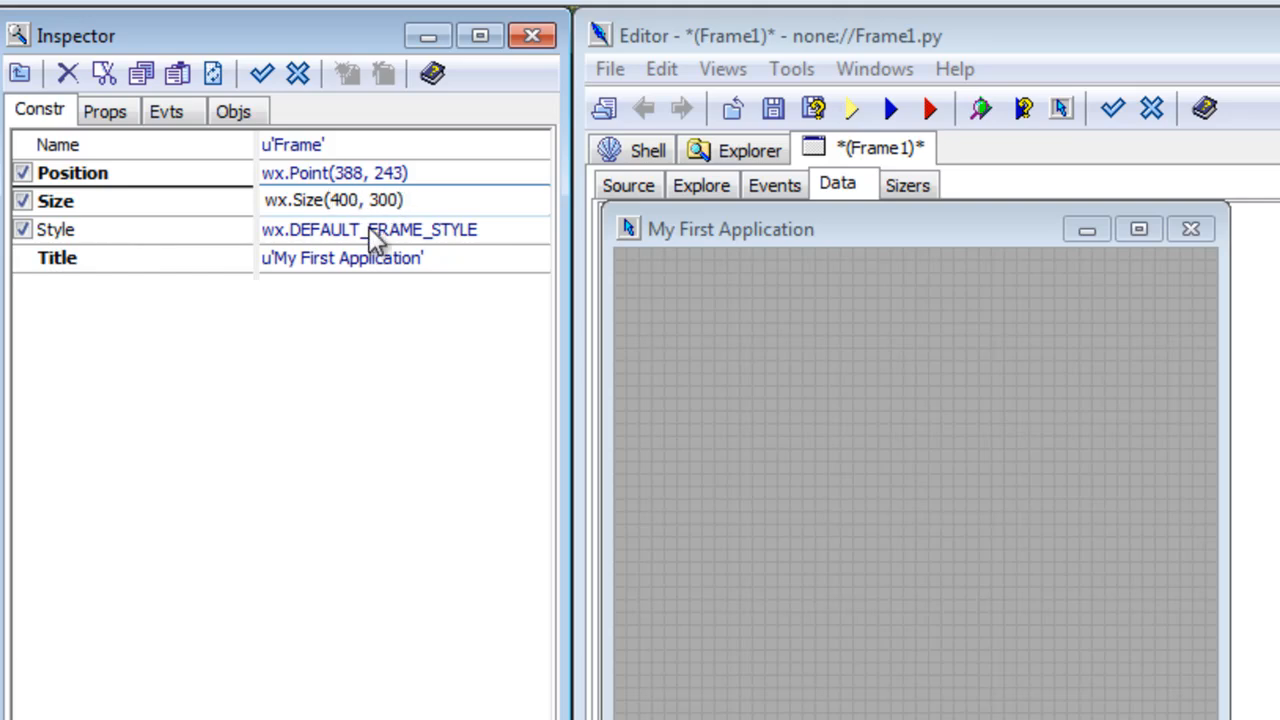
- Edit the frame's Size value toward wx.Size(400, 300)
{"action": "left_click", "coordinate": [335, 200]}
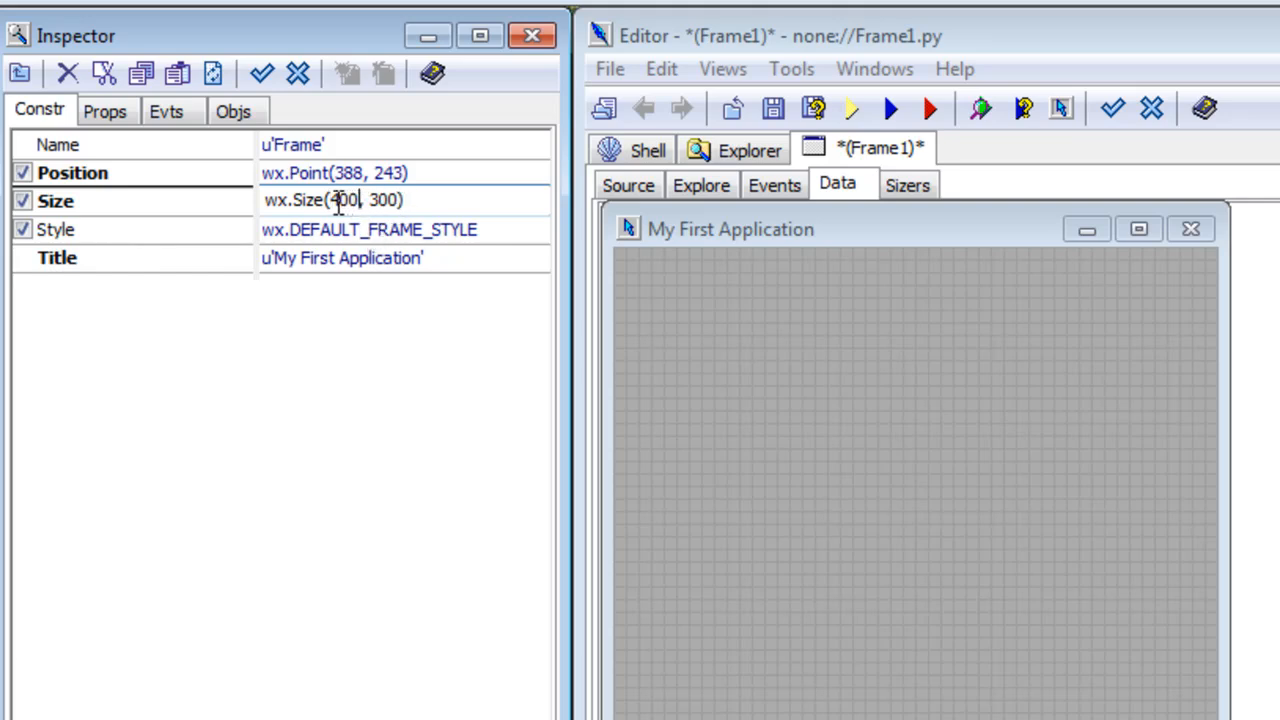
{"action": "double_click", "coordinate": [383, 200]}
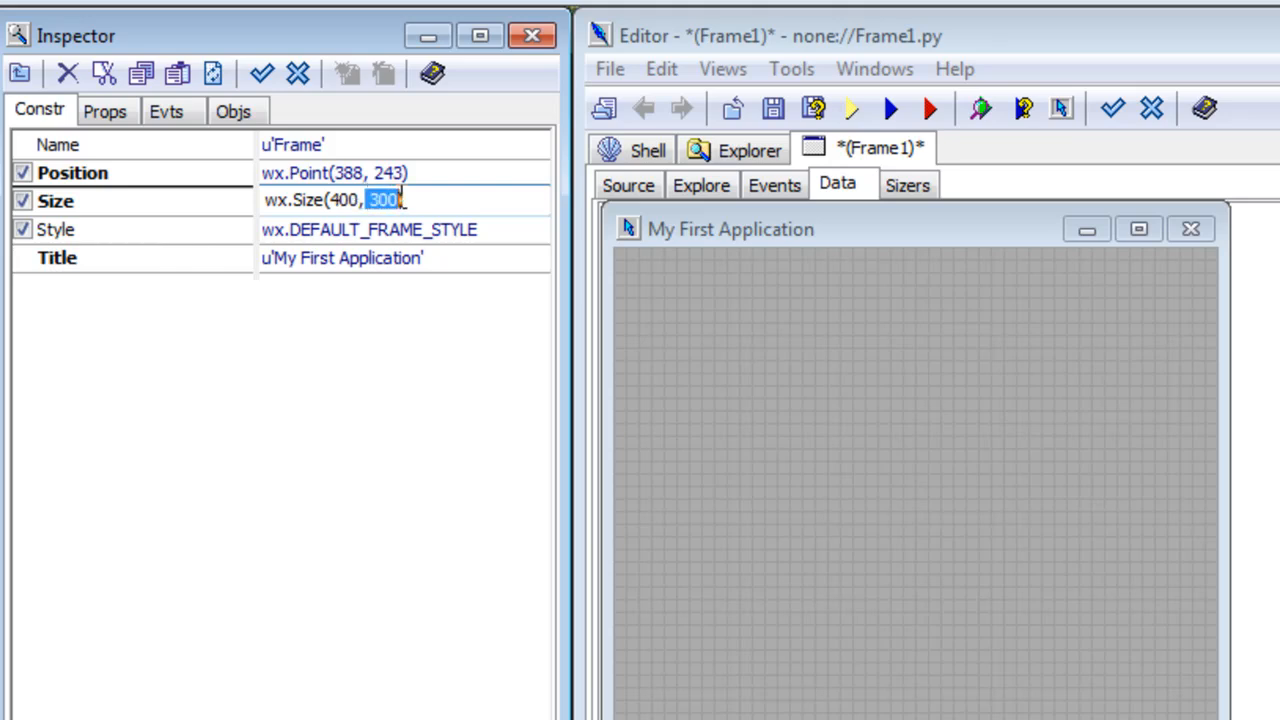
{"action": "mouse_move", "coordinate": [627, 185]}
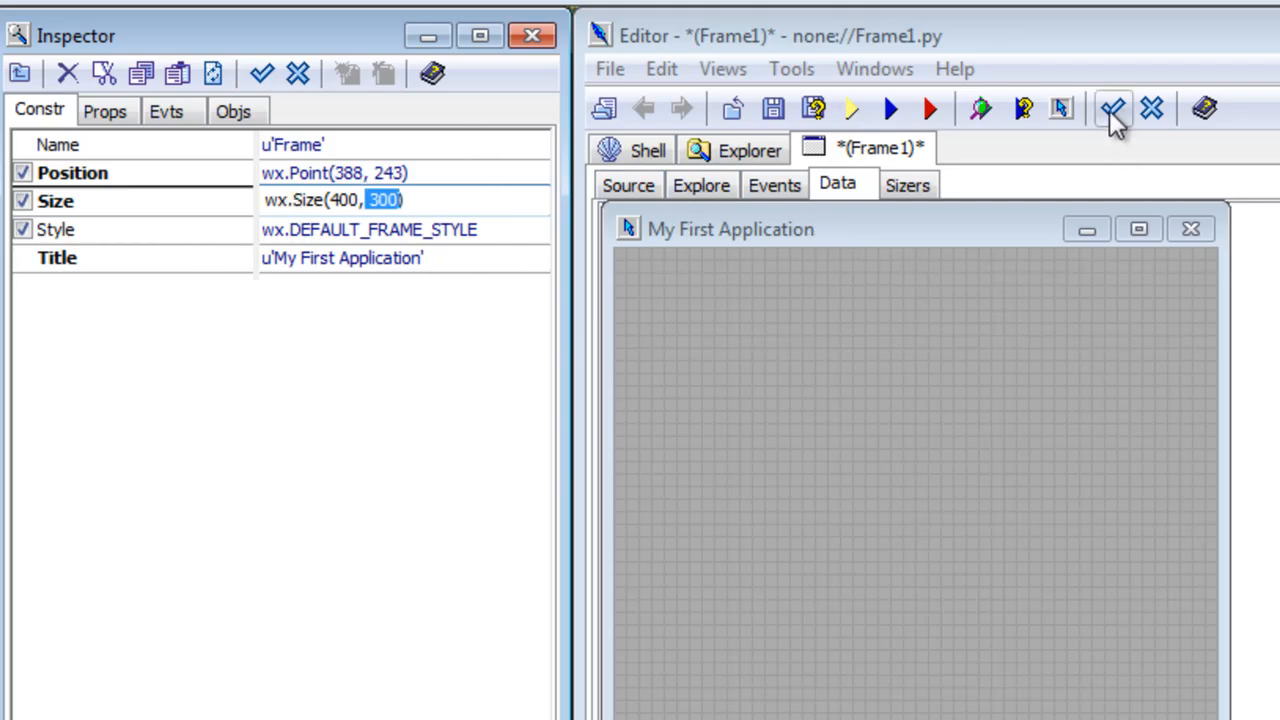
{"action": "mouse_move", "coordinate": [1115, 120]}
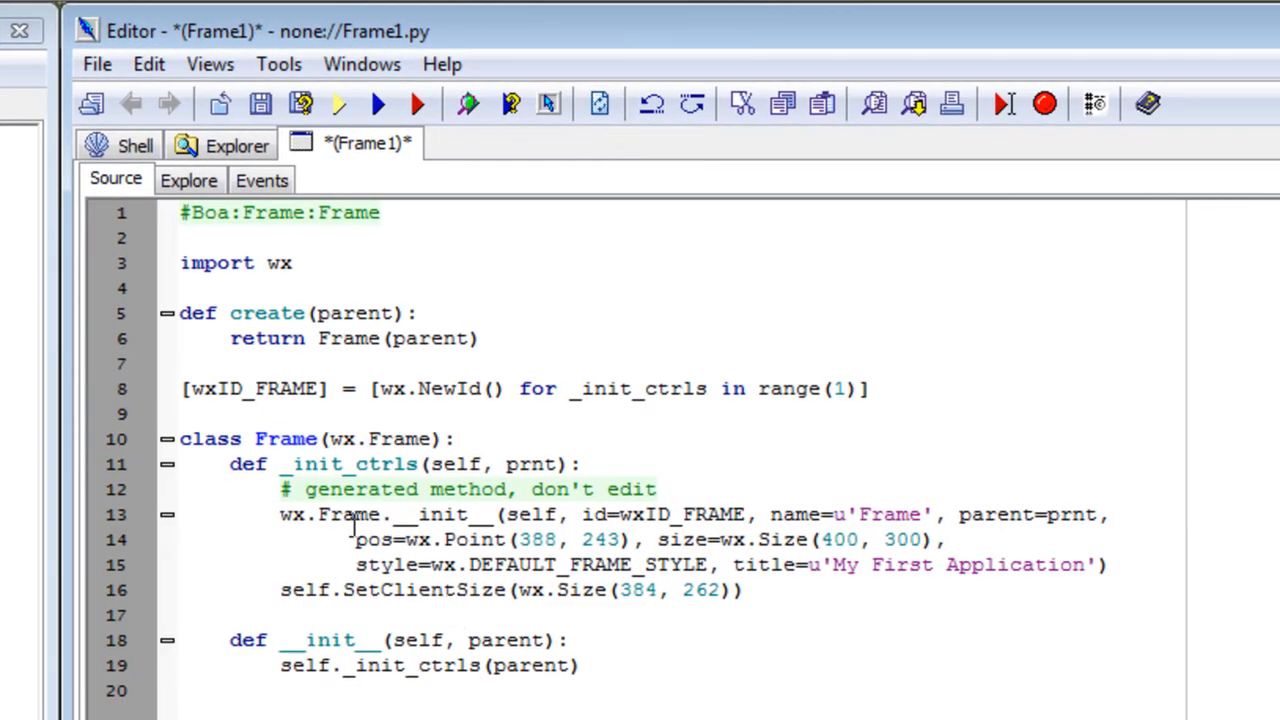
{"action": "left_click_drag", "start_coordinate": [356, 539], "coordinate": [632, 539]}
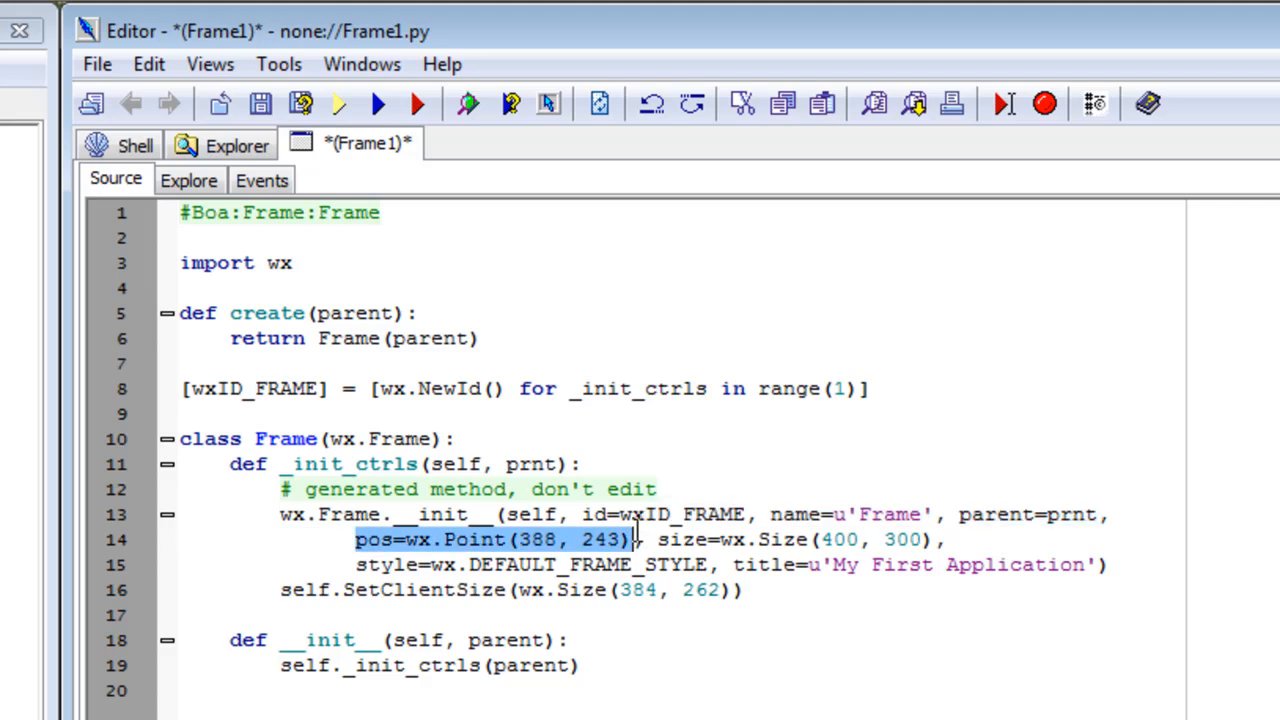
{"action": "mouse_move", "coordinate": [543, 557]}
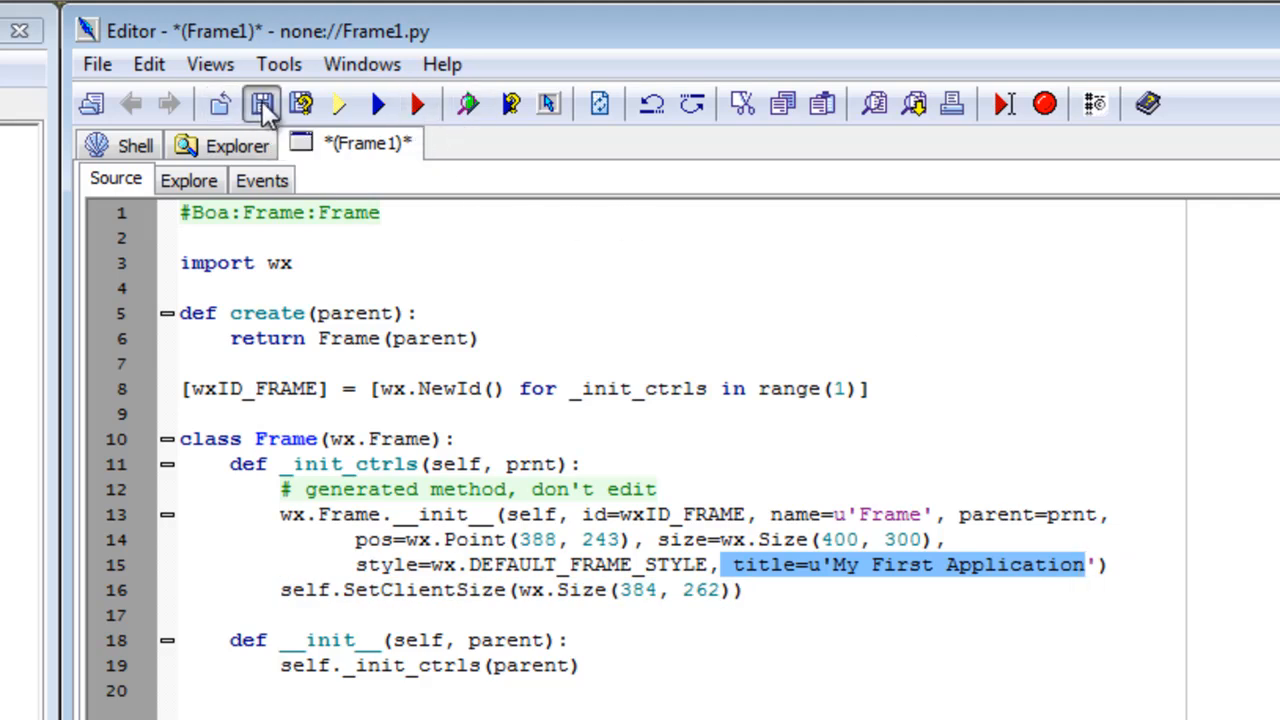
- Save the frame module as Frame.py in the myfirstframe project folder
{"action": "left_click", "coordinate": [261, 103]}
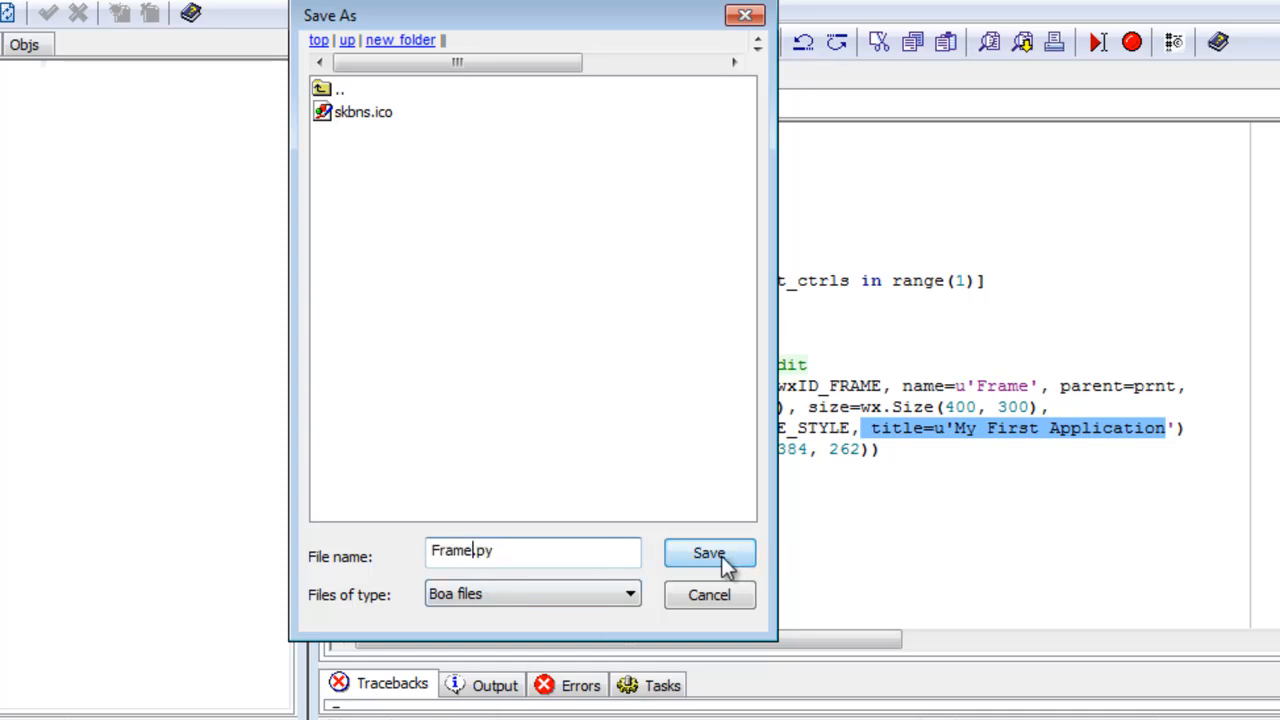
{"action": "left_click", "coordinate": [709, 553]}
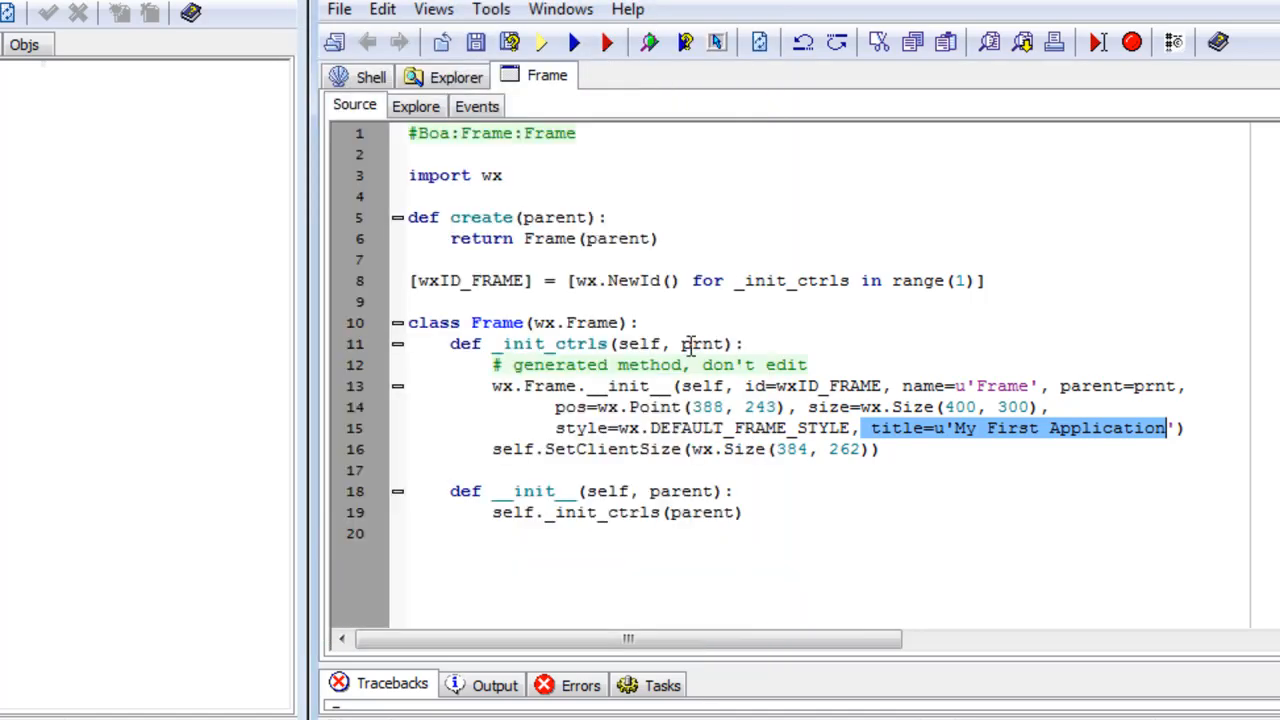
{"action": "double_click", "coordinate": [496, 322]}
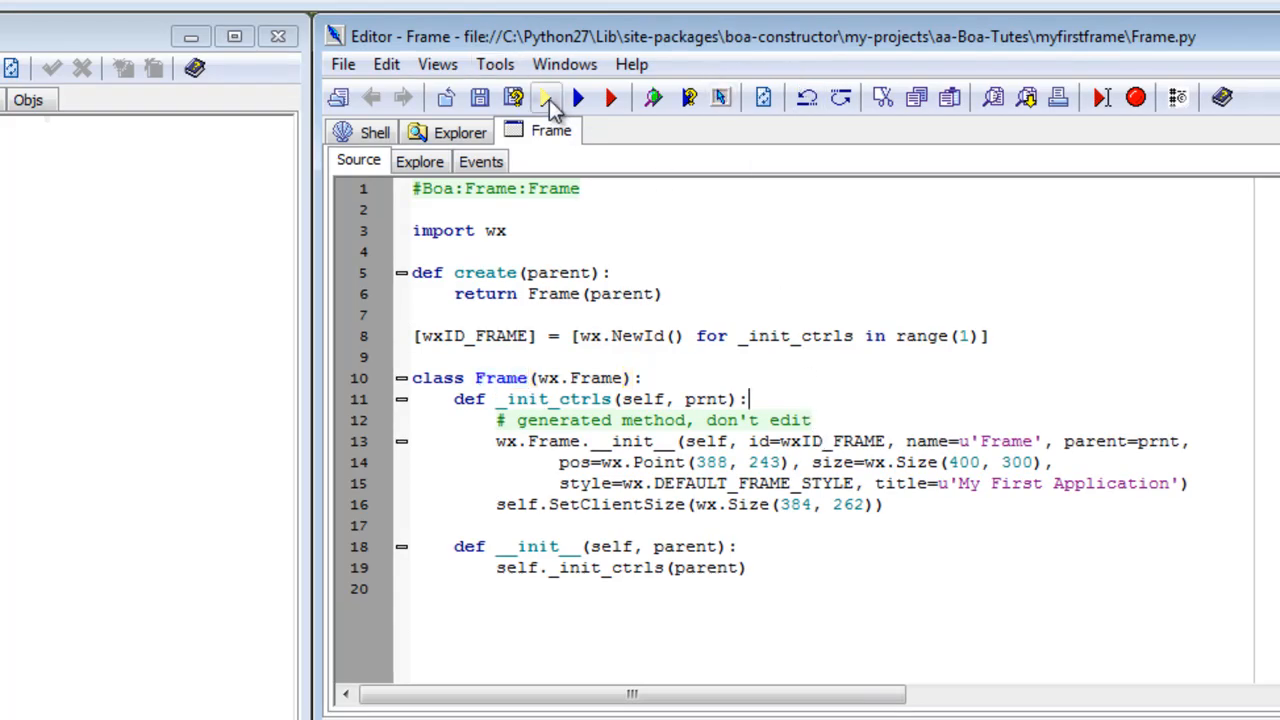
{"action": "mouse_move", "coordinate": [547, 97]}
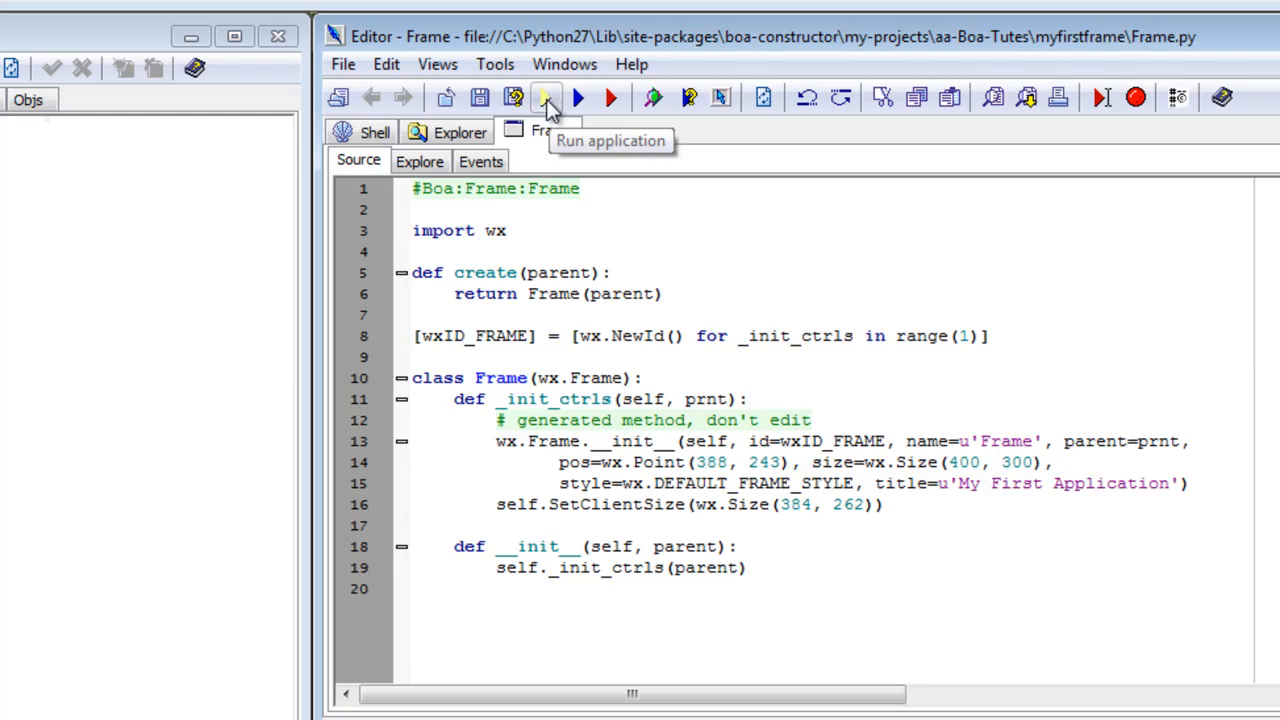
{"action": "mouse_move", "coordinate": [547, 98]}
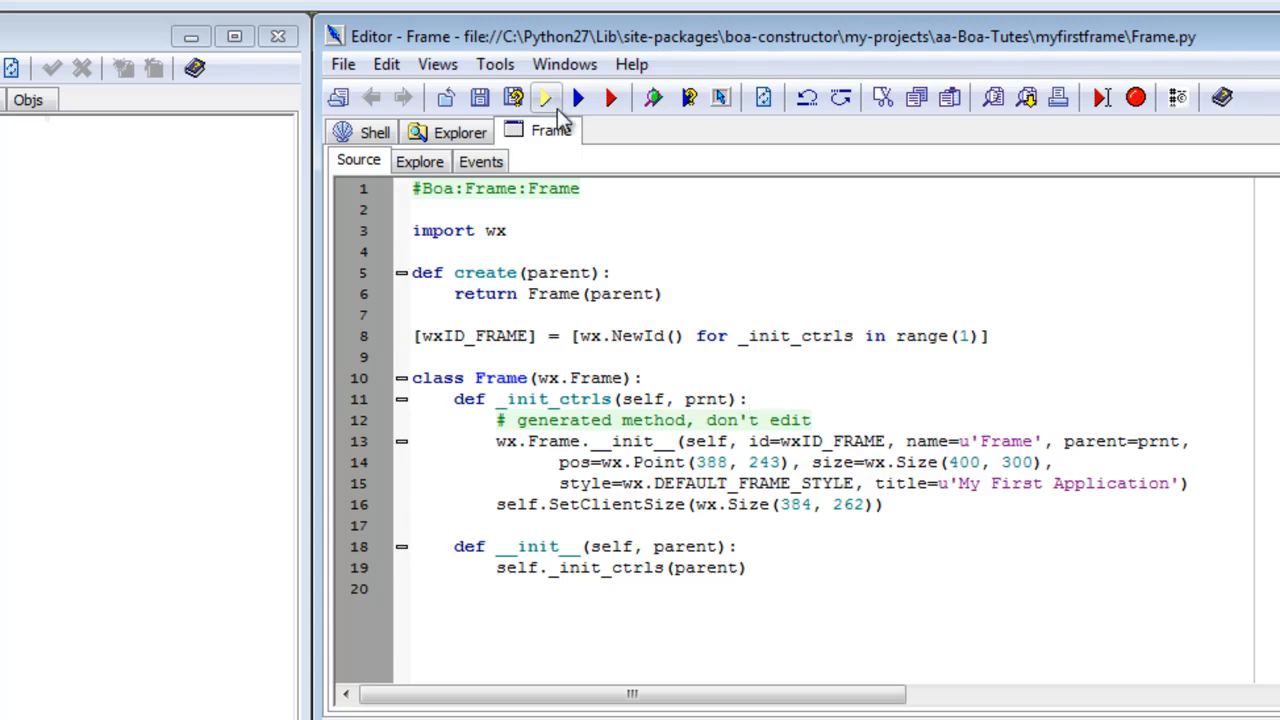
{"action": "mouse_move", "coordinate": [545, 97]}
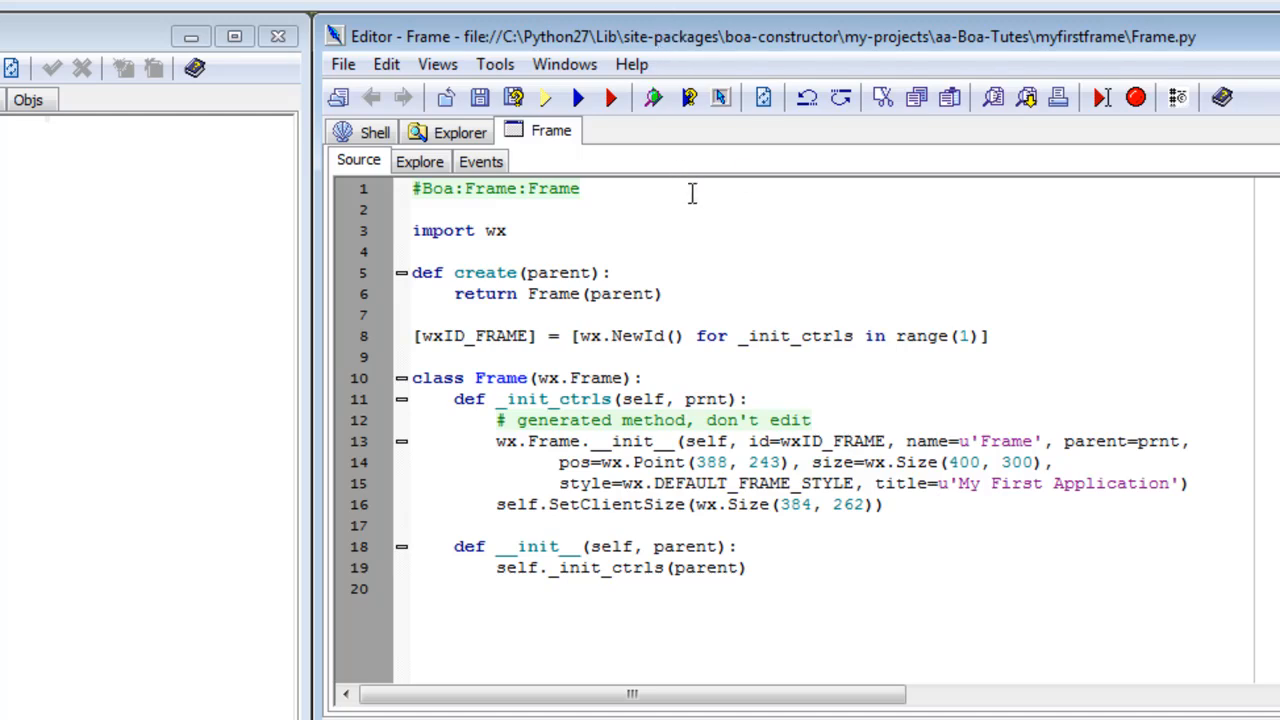
- Add the __main__ module runner block creating a PySimpleApp, showing the frame and running MainLoop
{"action": "left_click", "coordinate": [412, 588]}
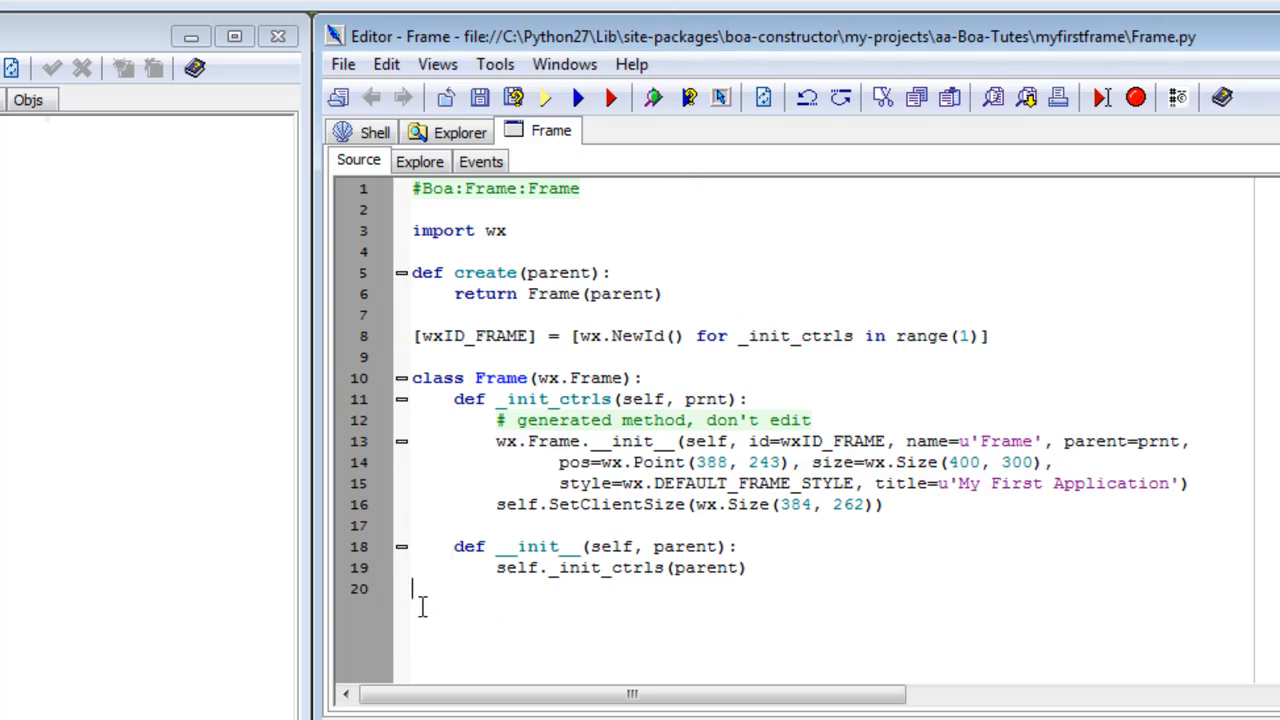
{"action": "mouse_move", "coordinate": [499, 644]}
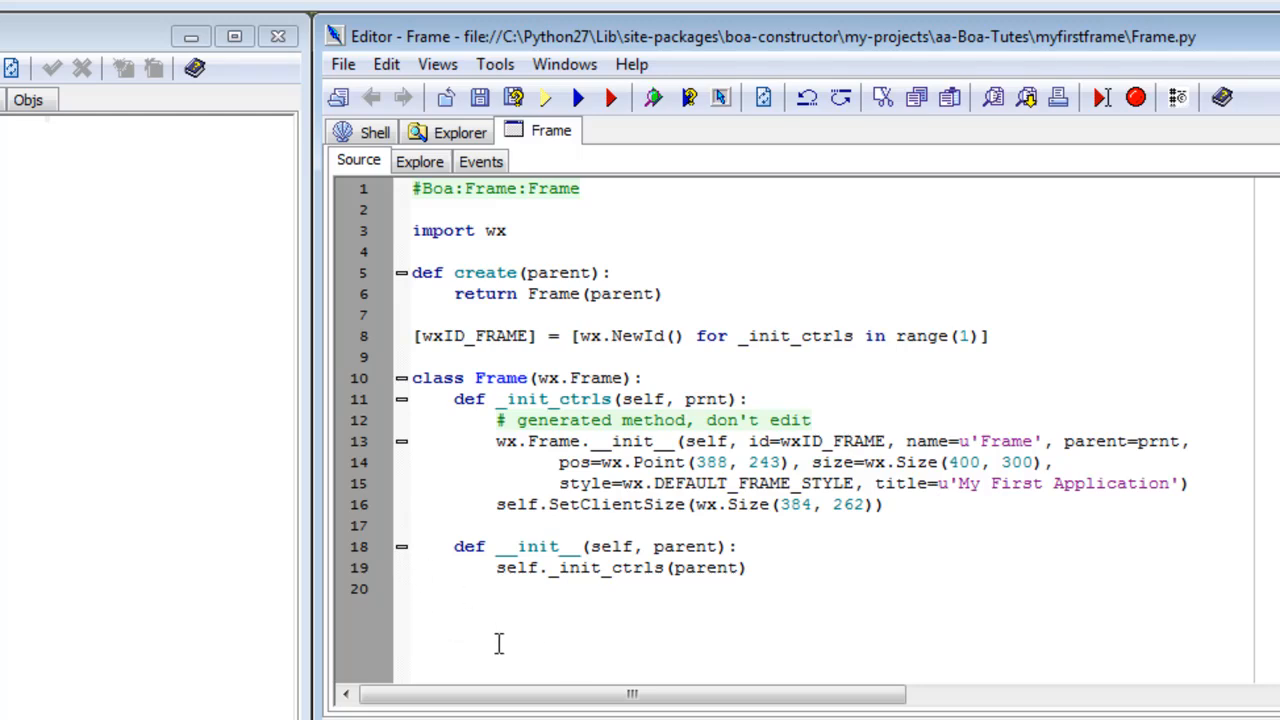
{"action": "mouse_move", "coordinate": [478, 620]}
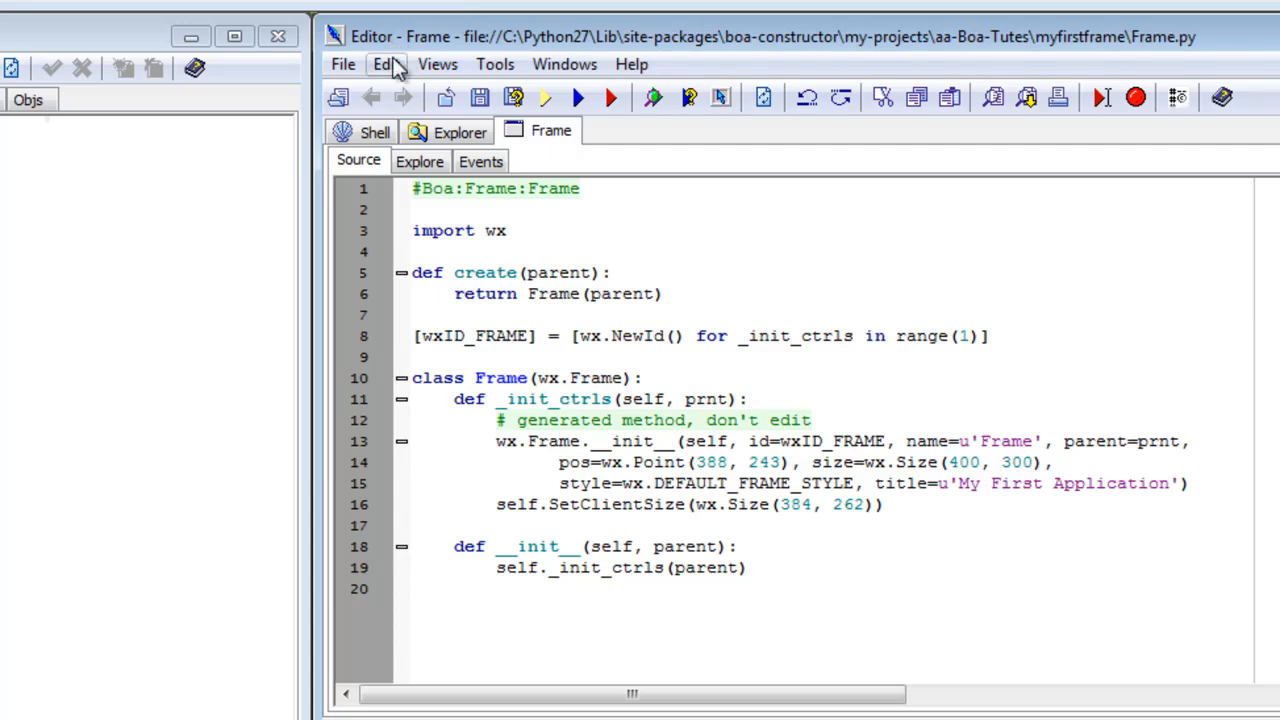
{"action": "left_click", "coordinate": [385, 64]}
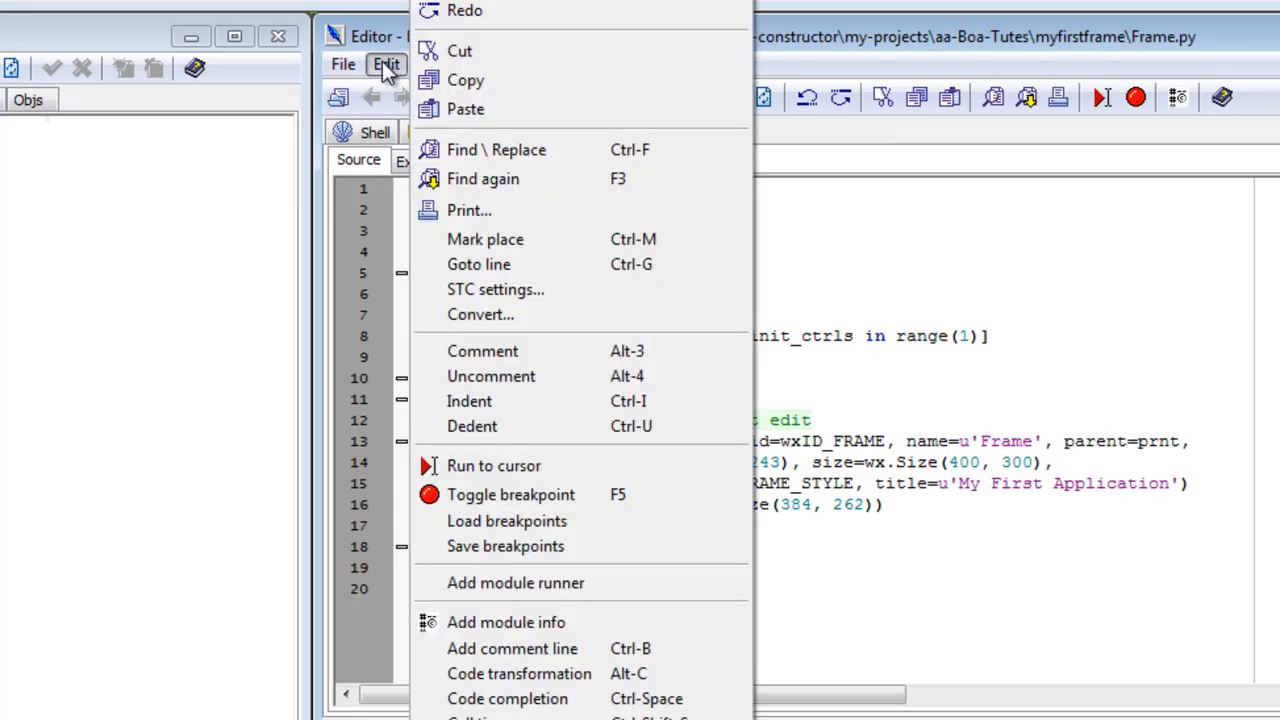
{"action": "mouse_move", "coordinate": [516, 583]}
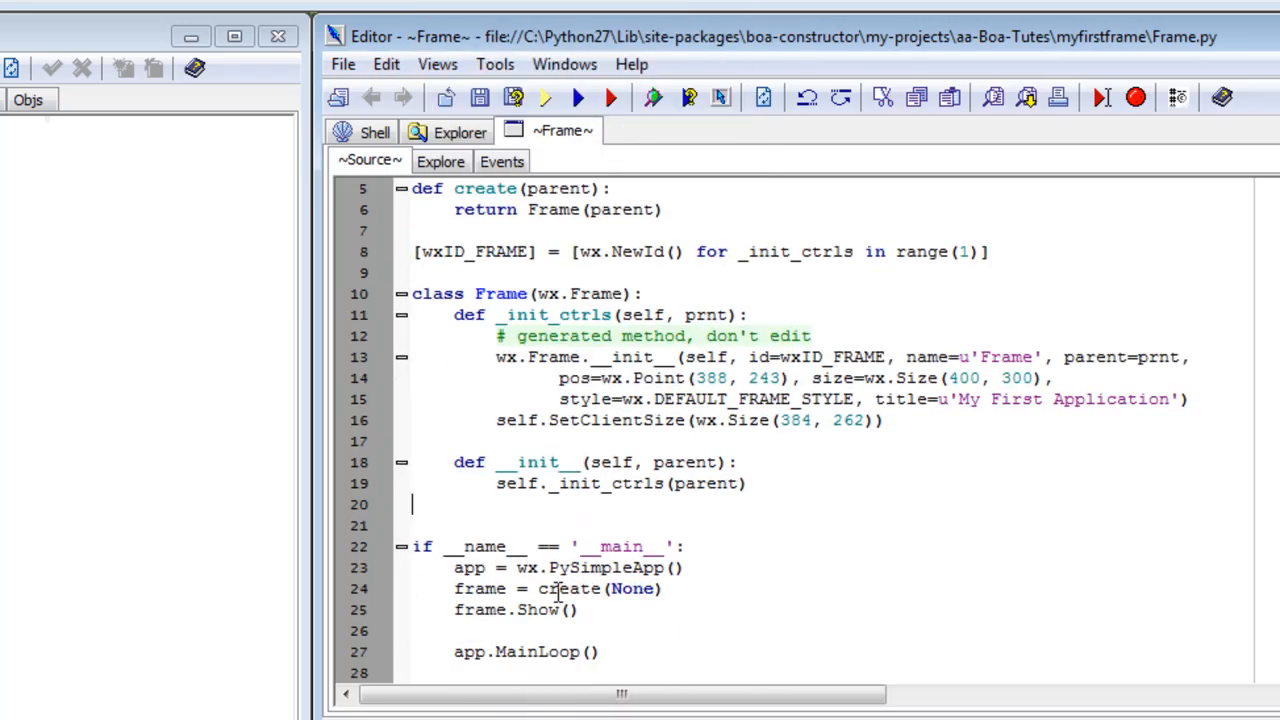
{"action": "left_click_drag", "start_coordinate": [412, 546], "coordinate": [590, 610]}
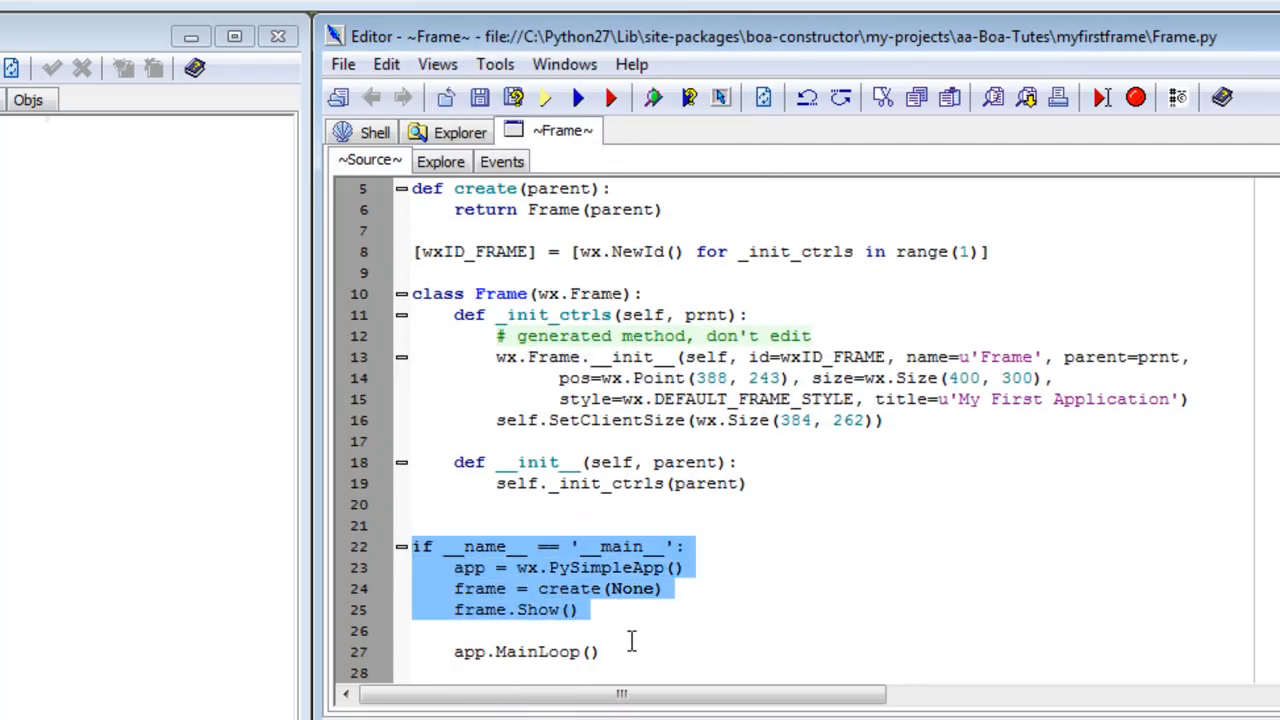
{"action": "left_click", "coordinate": [515, 609]}
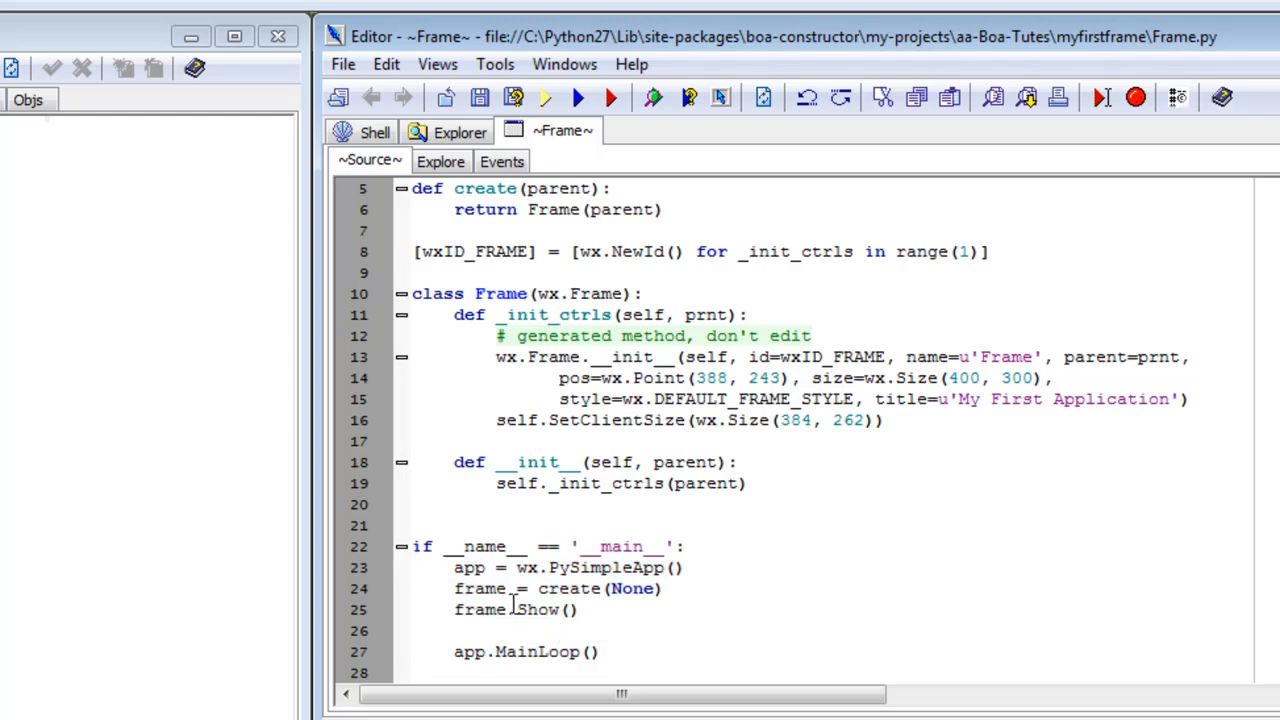
{"action": "double_click", "coordinate": [537, 610]}
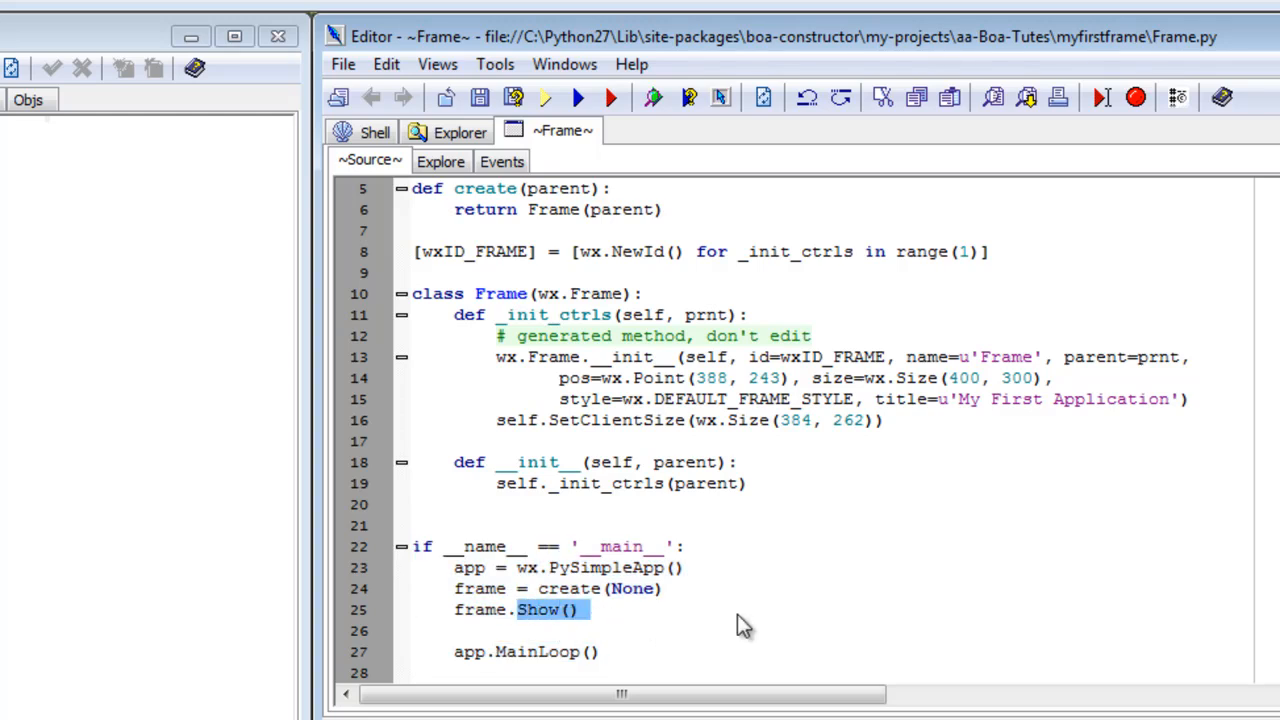
- Save the updated Frame.py
{"action": "left_click", "coordinate": [479, 97]}
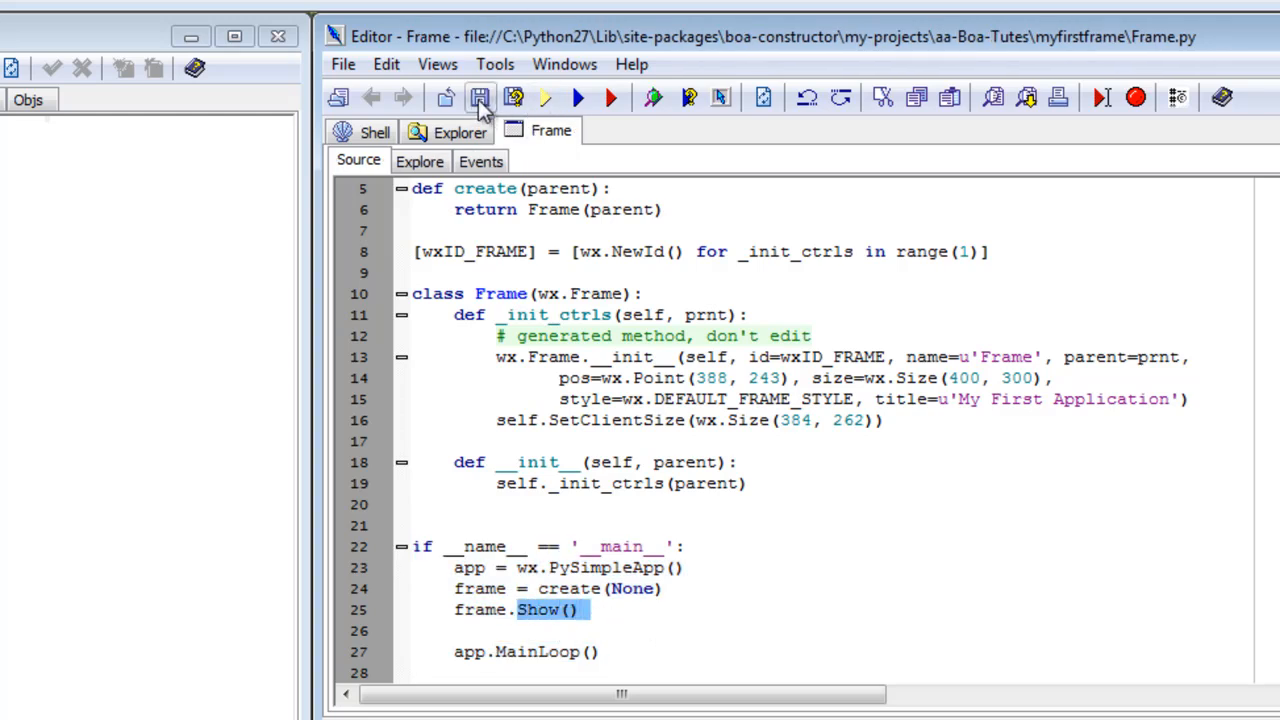
{"action": "left_click", "coordinate": [479, 97]}
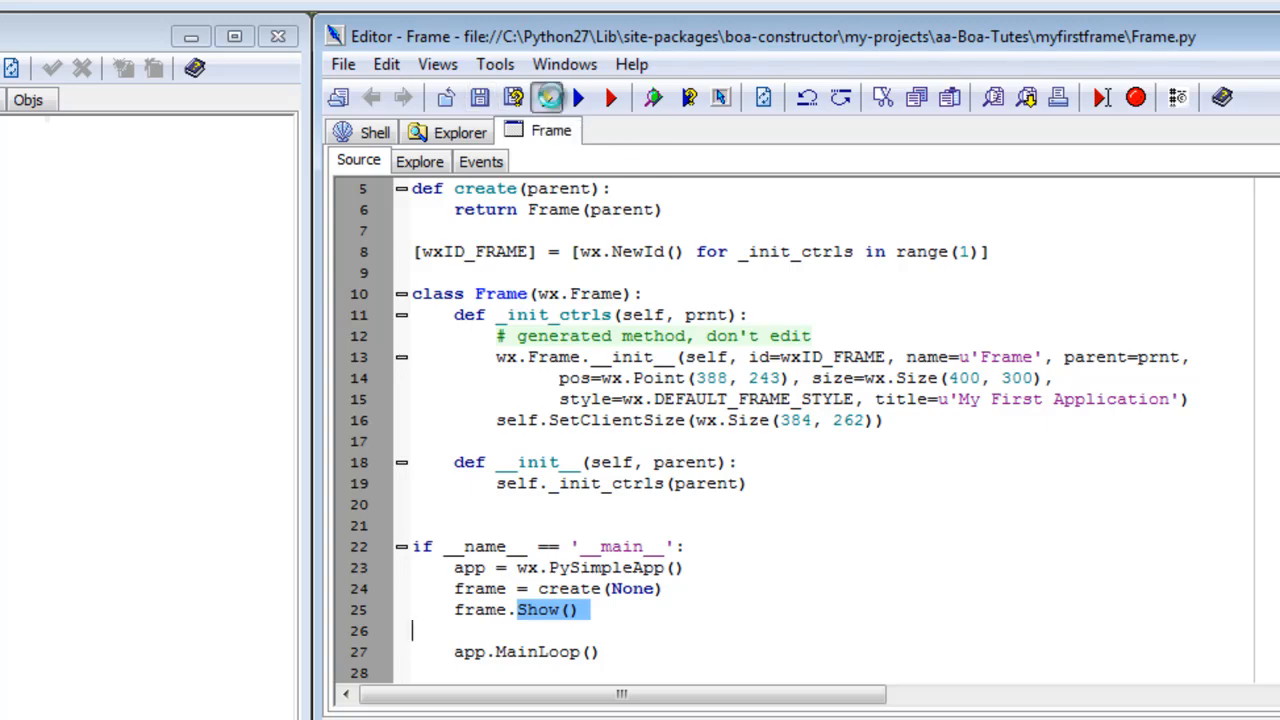
- Run Frame.py to see the empty My First Application window, then close it
{"action": "left_click", "coordinate": [610, 97]}
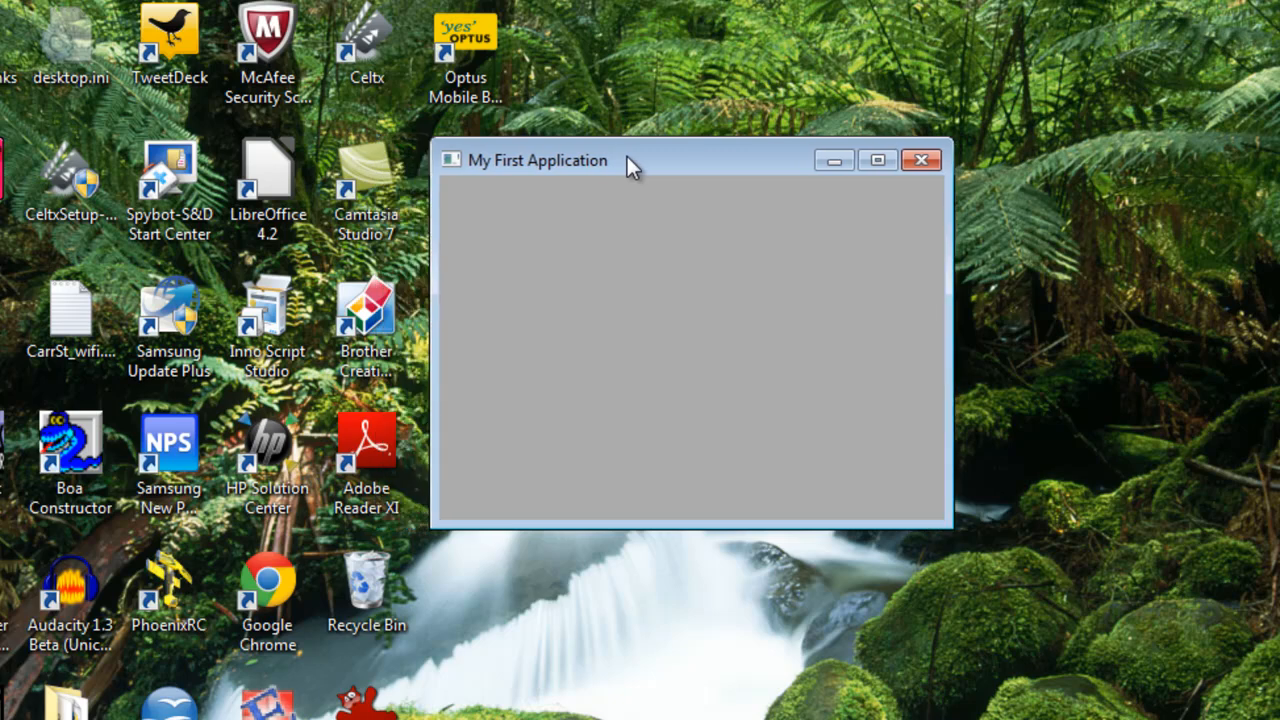
{"action": "mouse_move", "coordinate": [510, 302]}
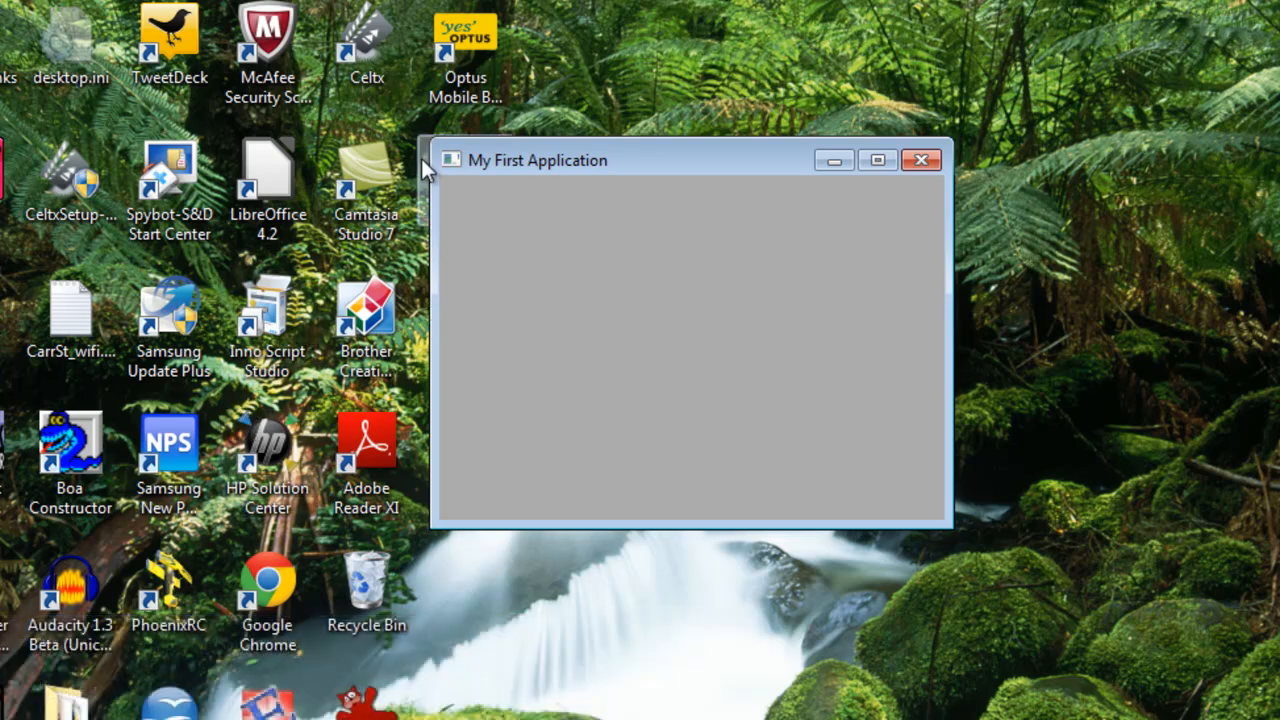
{"action": "mouse_move", "coordinate": [452, 163]}
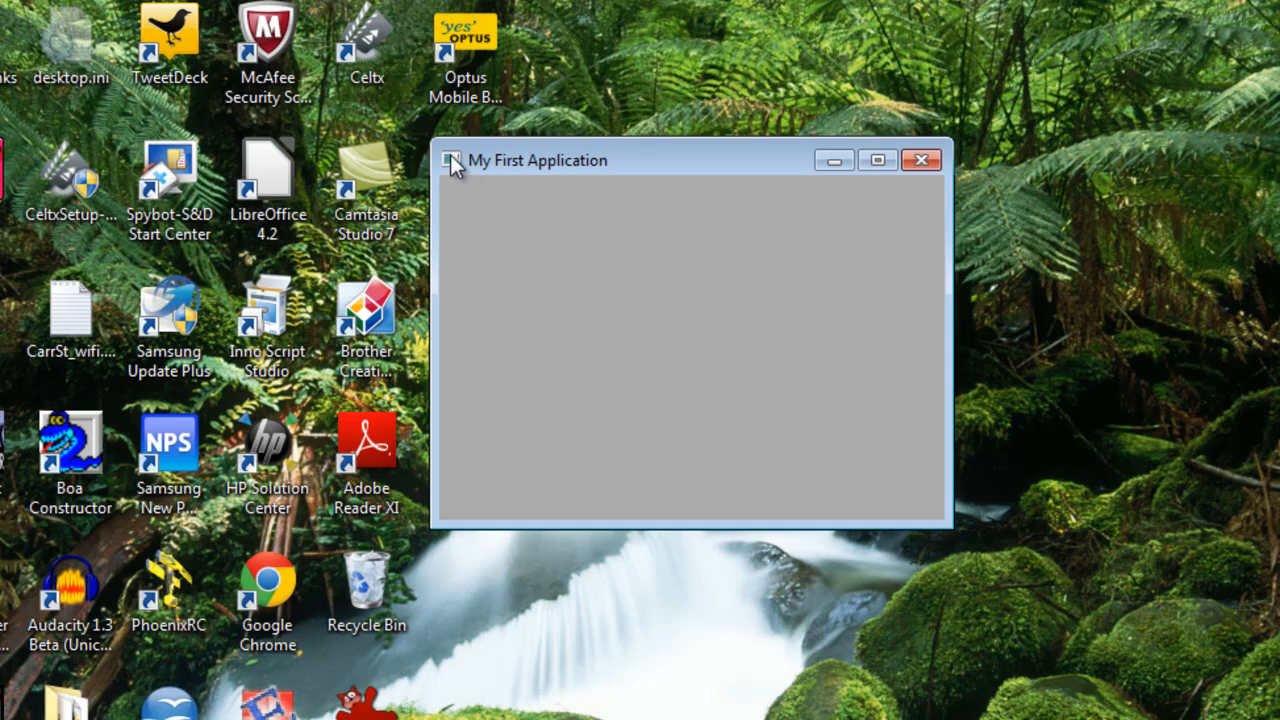
{"action": "left_click", "coordinate": [452, 160]}
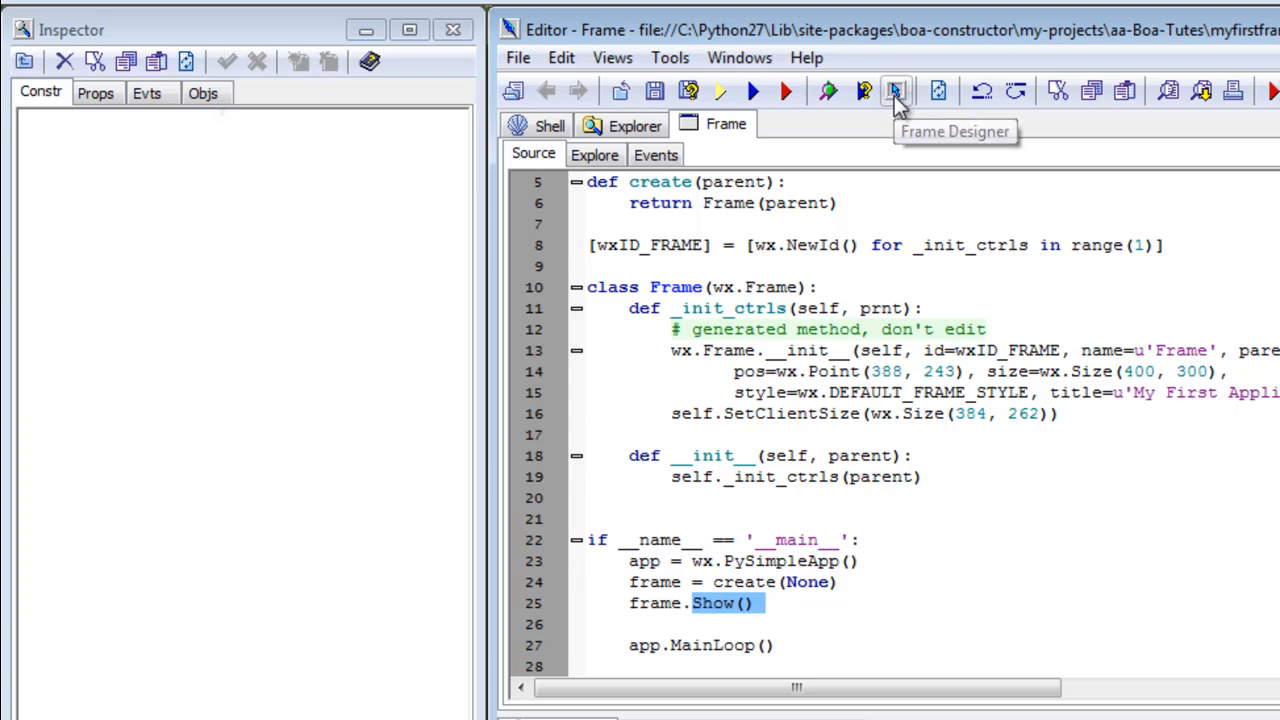
- Reopen the frame in the Frame Designer with its Constr values listed
{"action": "left_click", "coordinate": [895, 91]}
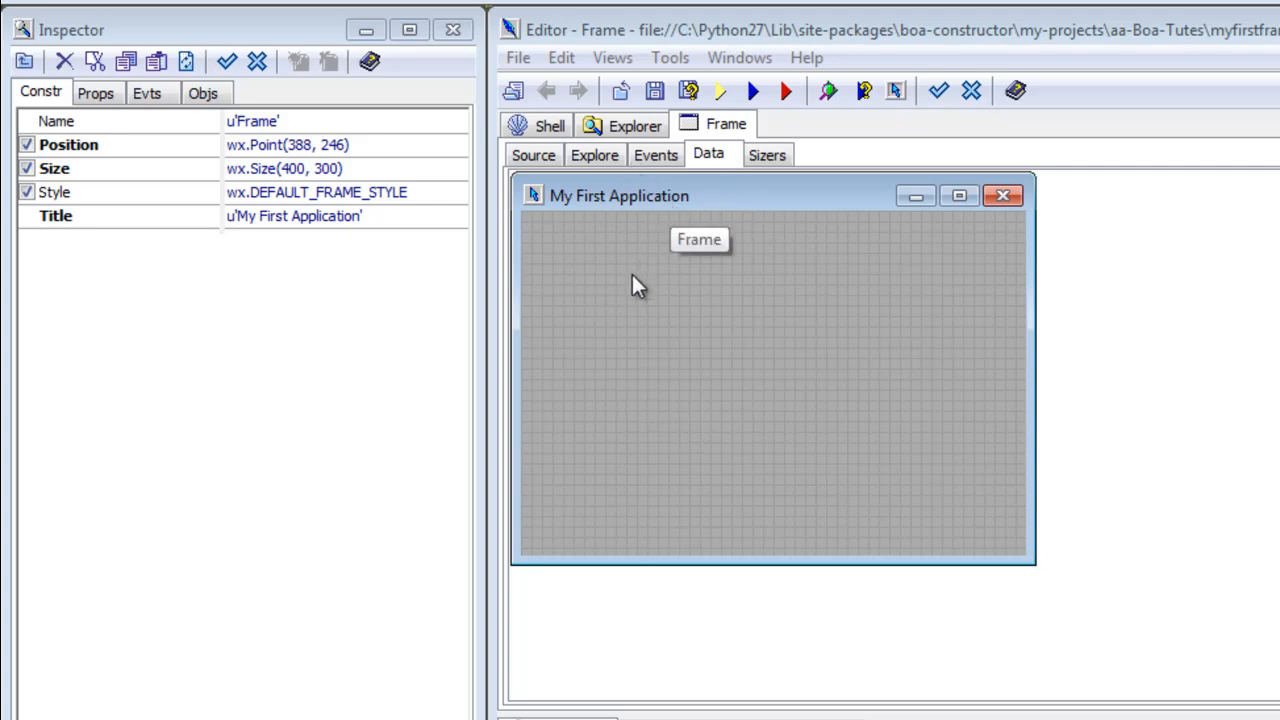
{"action": "mouse_move", "coordinate": [595, 280]}
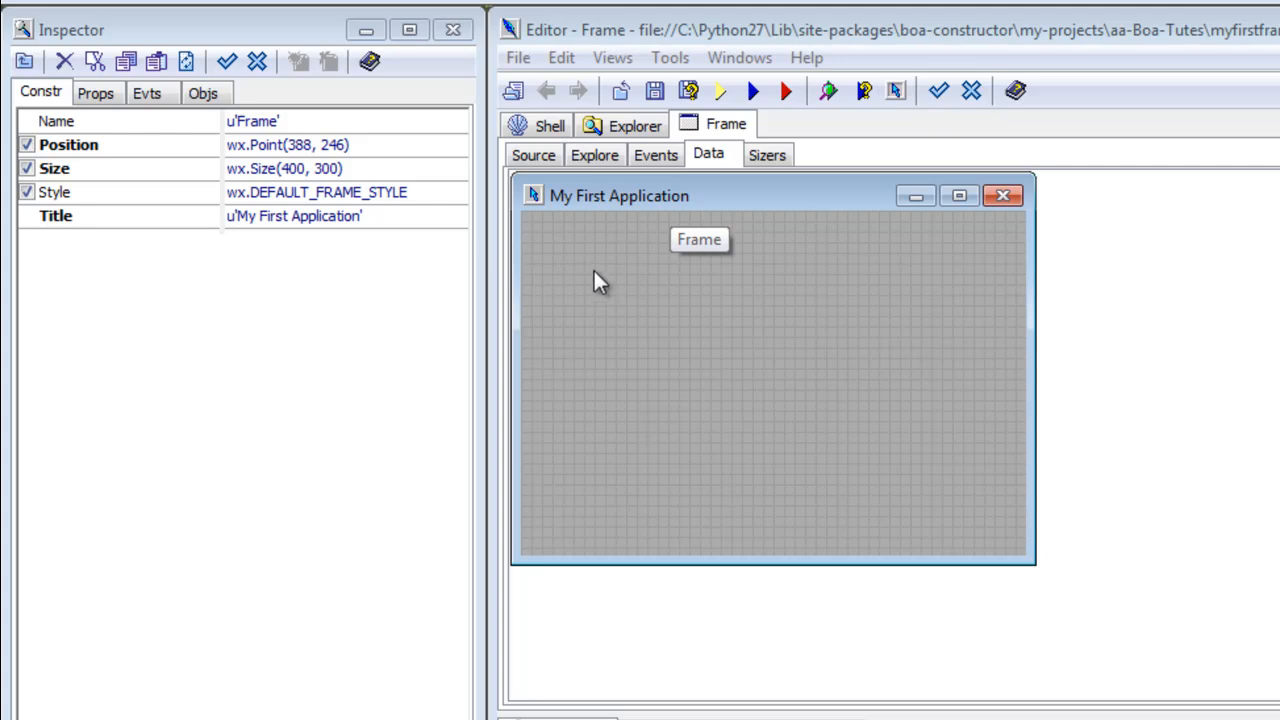
{"action": "mouse_move", "coordinate": [610, 260]}
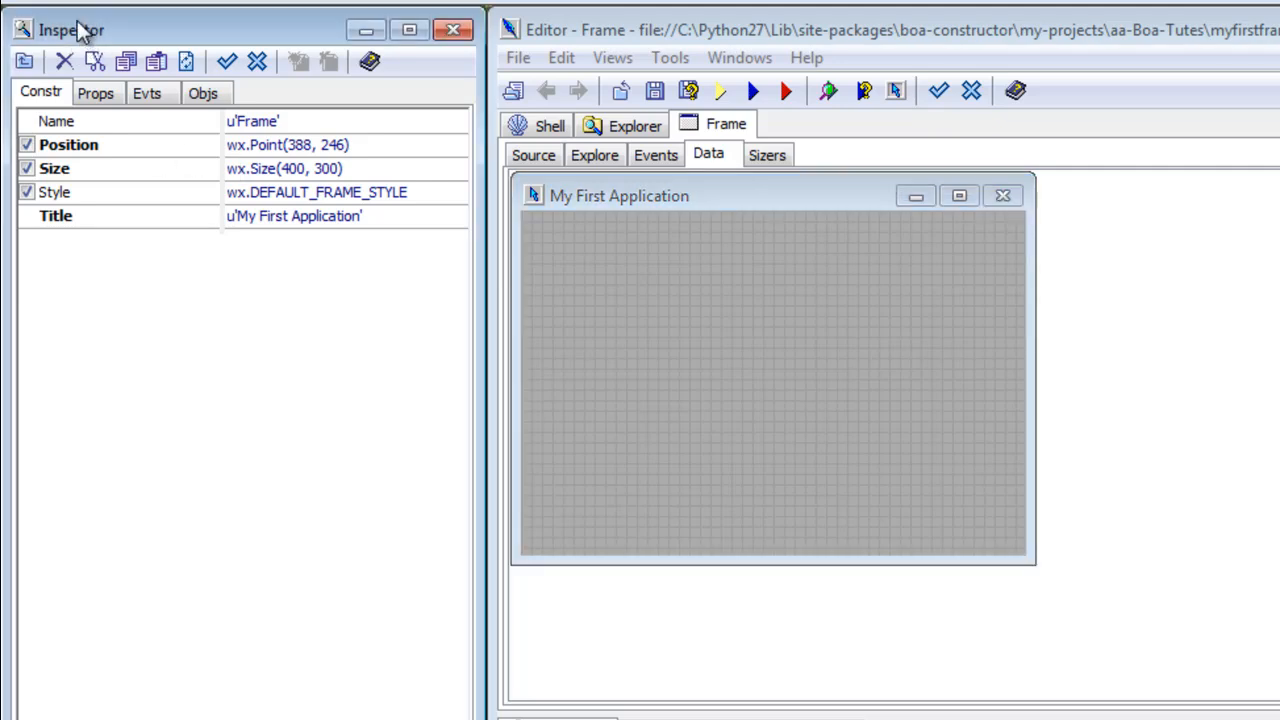
{"action": "mouse_move", "coordinate": [358, 268]}
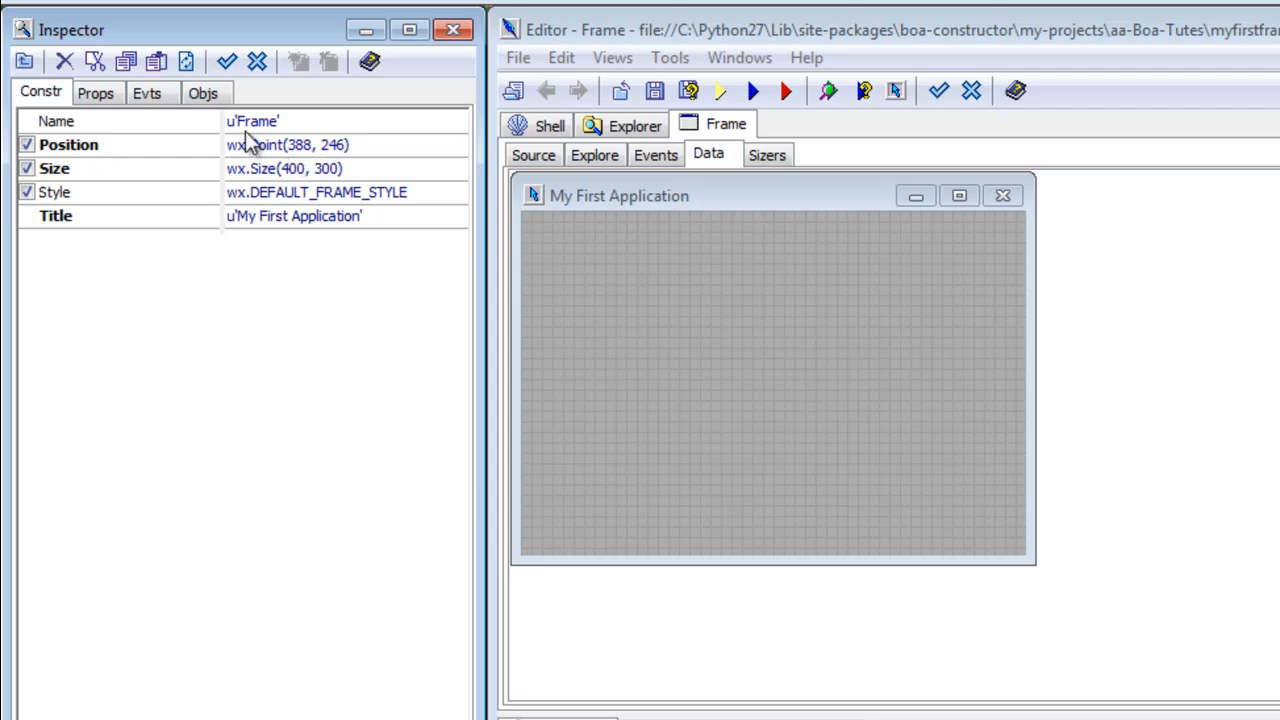
{"action": "mouse_move", "coordinate": [267, 140]}
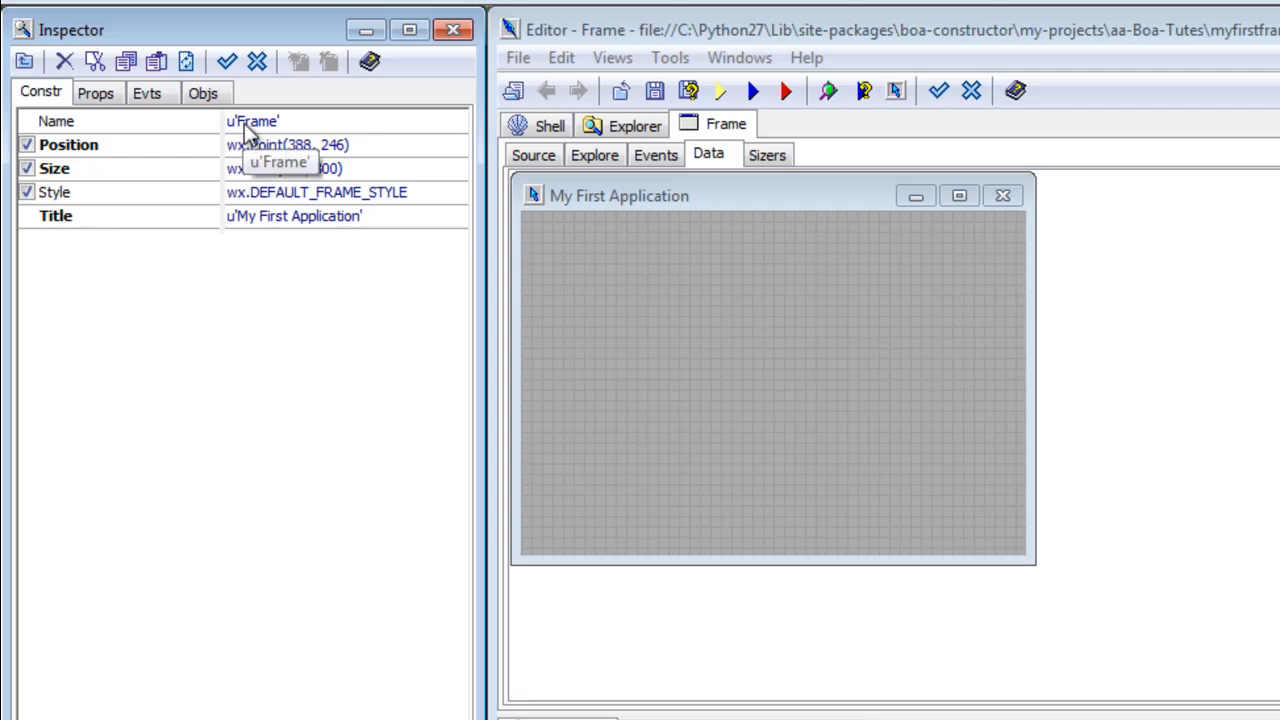
{"action": "mouse_move", "coordinate": [258, 140]}
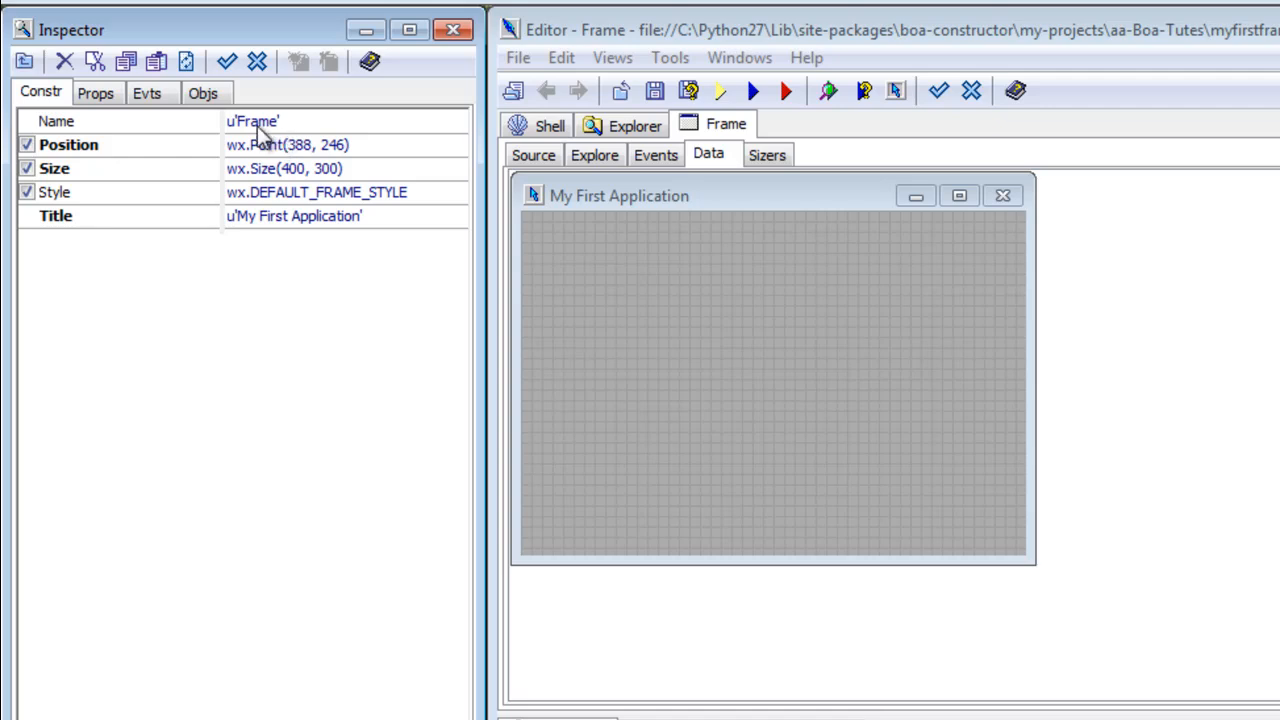
{"action": "mouse_move", "coordinate": [260, 122]}
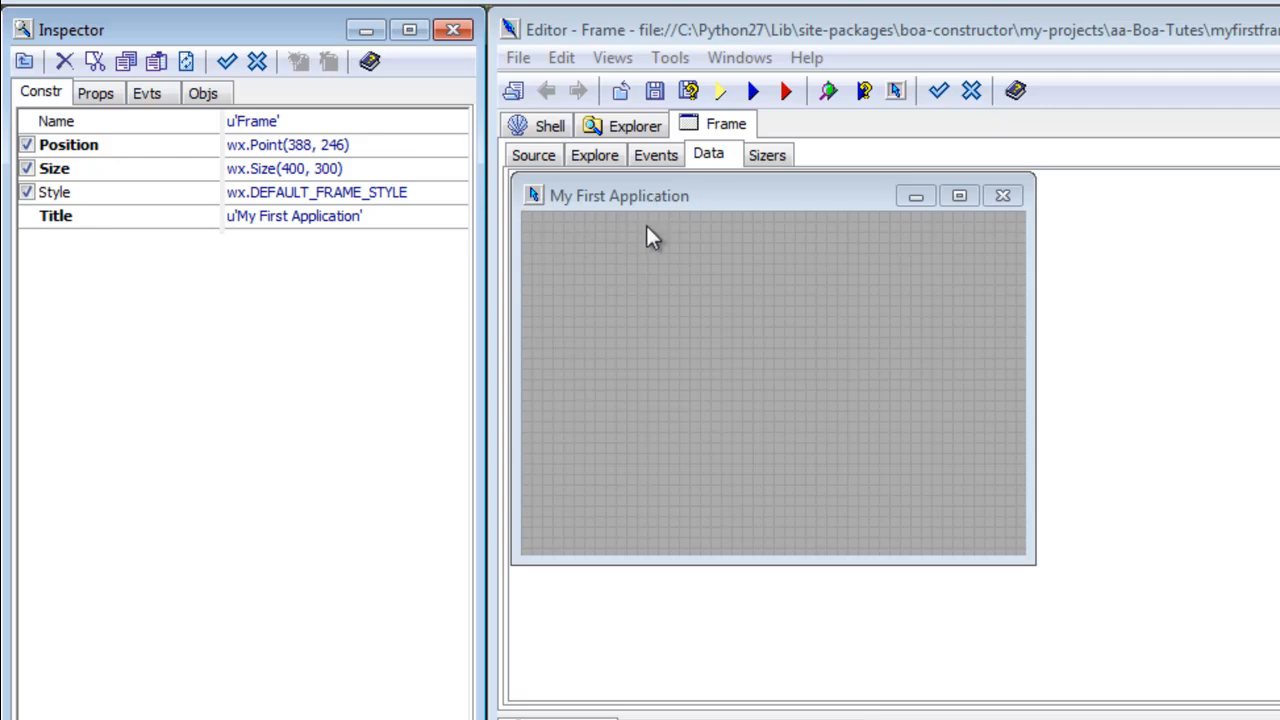
{"action": "mouse_move", "coordinate": [655, 200]}
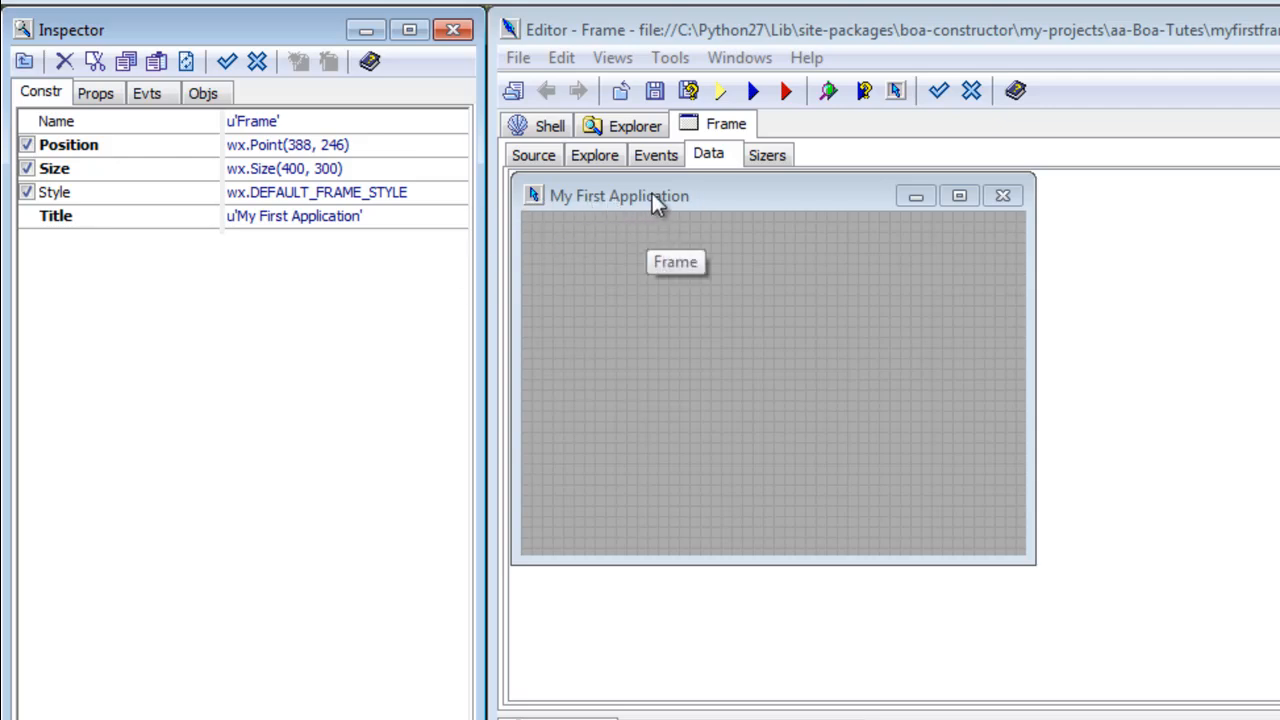
- Set the frame's Icon property to the skbns.ico skull icon from the Props list
{"action": "left_click", "coordinate": [96, 92]}
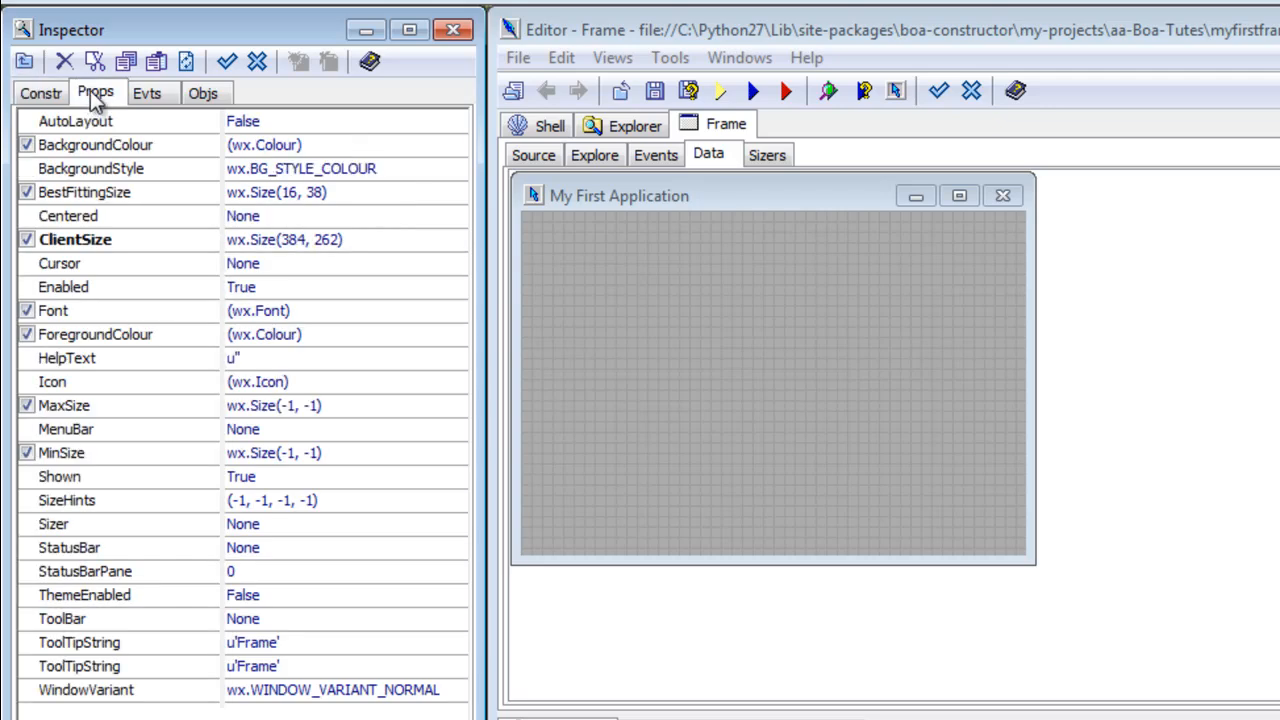
{"action": "mouse_move", "coordinate": [55, 390]}
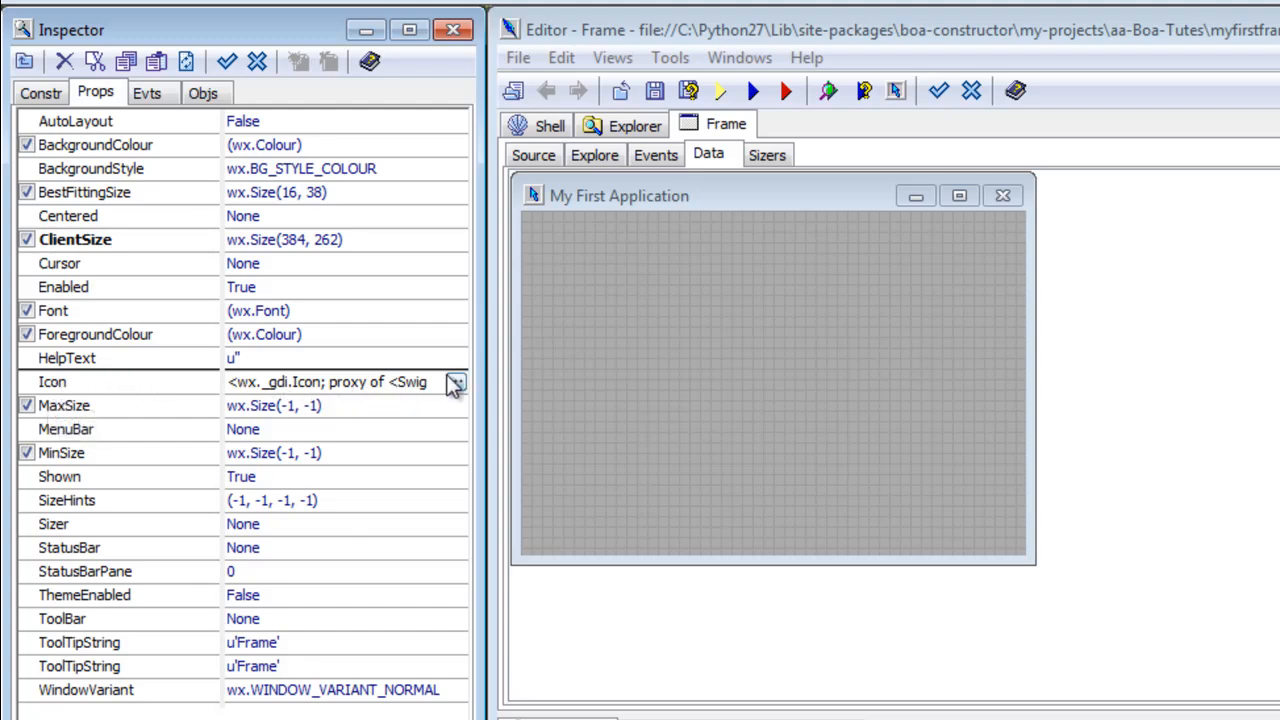
{"action": "left_click", "coordinate": [456, 382]}
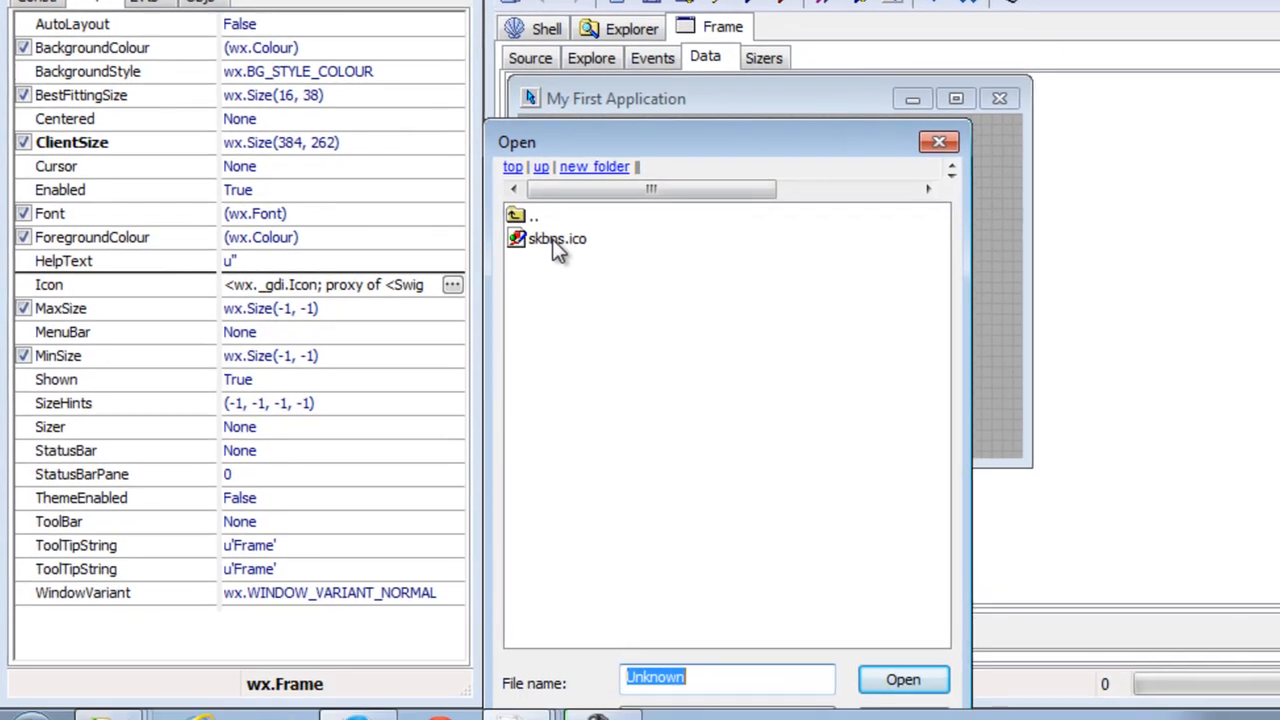
{"action": "left_click", "coordinate": [557, 238]}
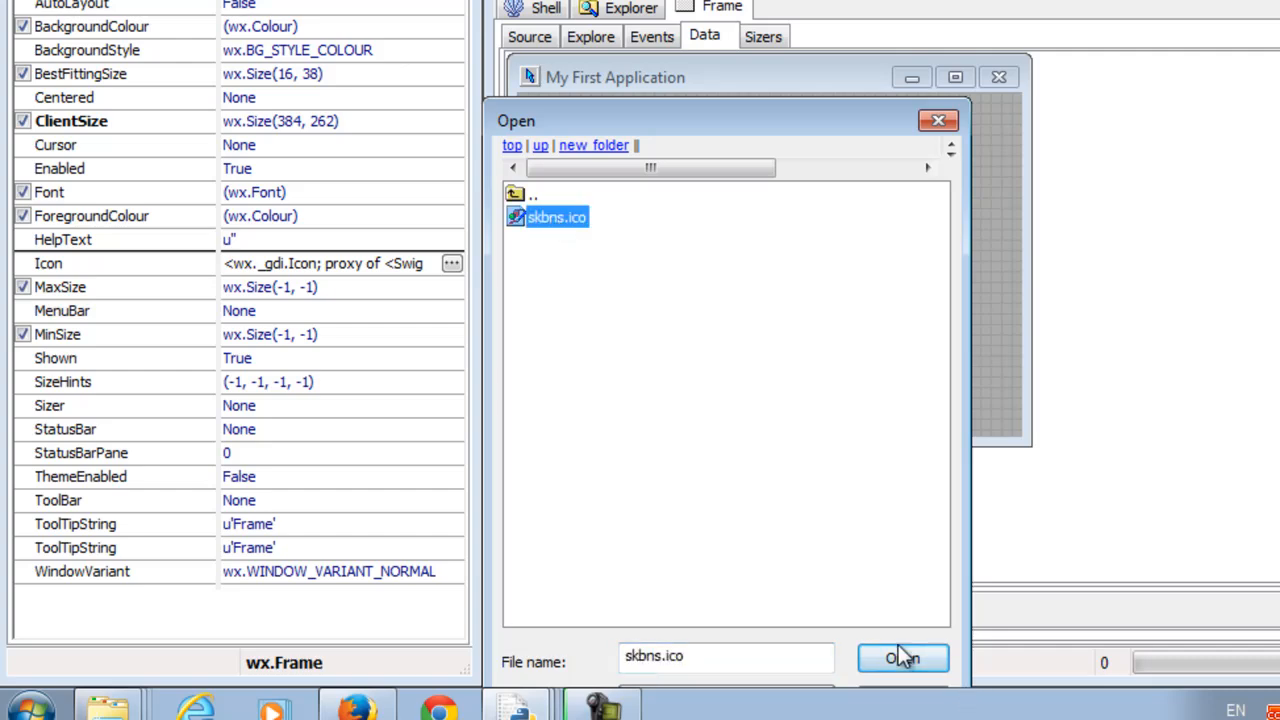
{"action": "left_click", "coordinate": [902, 658]}
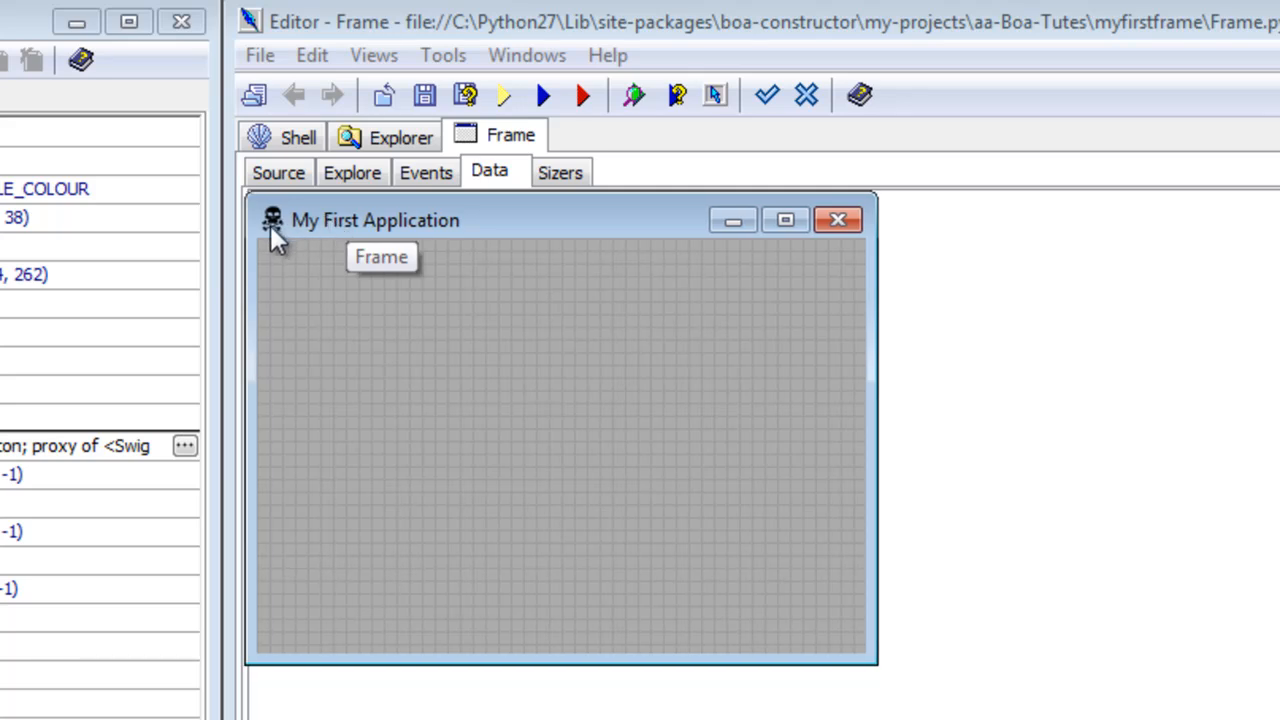
{"action": "mouse_move", "coordinate": [287, 260]}
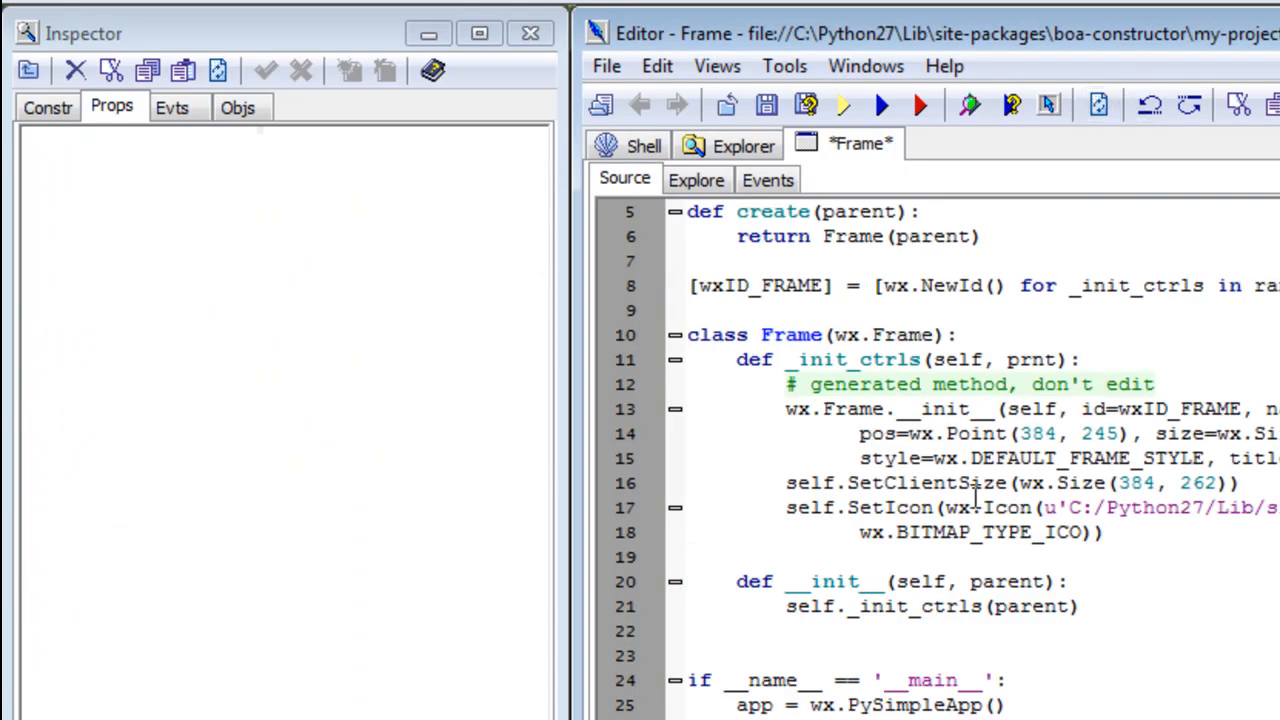
- Review the generated SetIcon lines that load the skull .ico and save Frame.py
{"action": "left_click_drag", "start_coordinate": [785, 507], "coordinate": [1100, 532]}
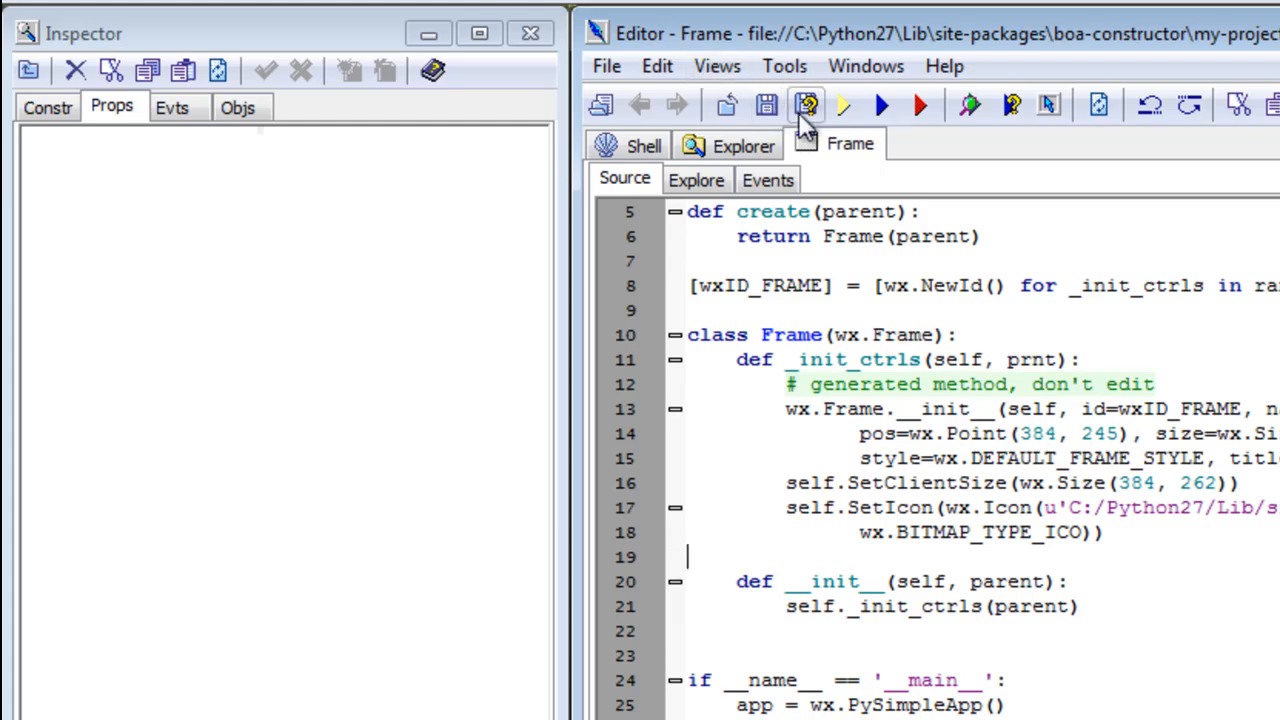
{"action": "mouse_move", "coordinate": [843, 107]}
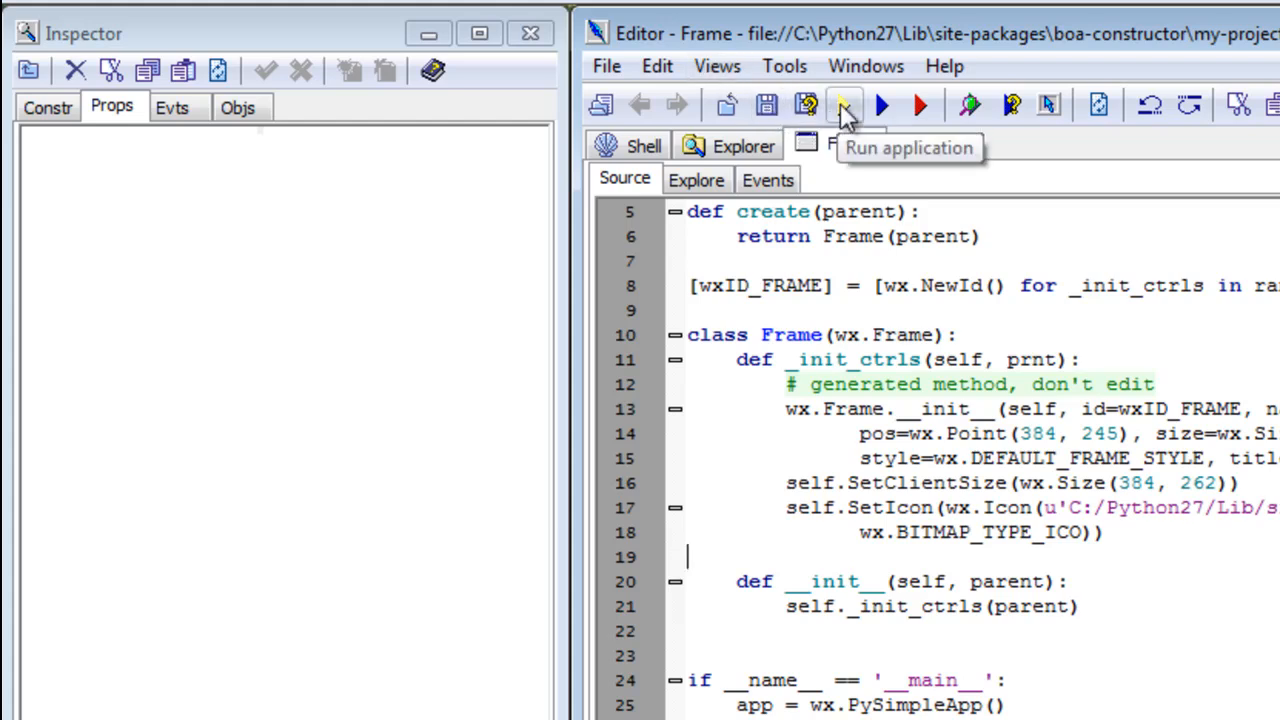
- Run Frame.py so 'My First Application' opens on the desktop with its skull icon
{"action": "left_click", "coordinate": [843, 105]}
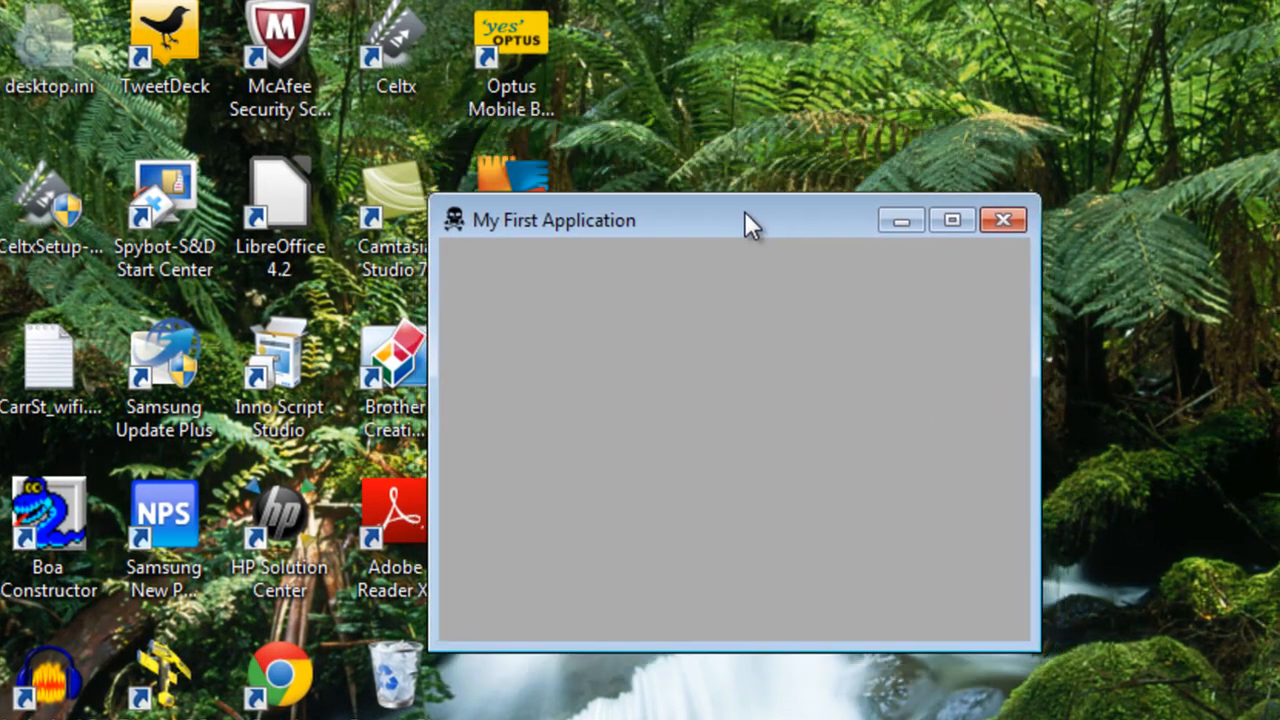
{"action": "left_click_drag", "start_coordinate": [750, 220], "coordinate": [757, 230]}
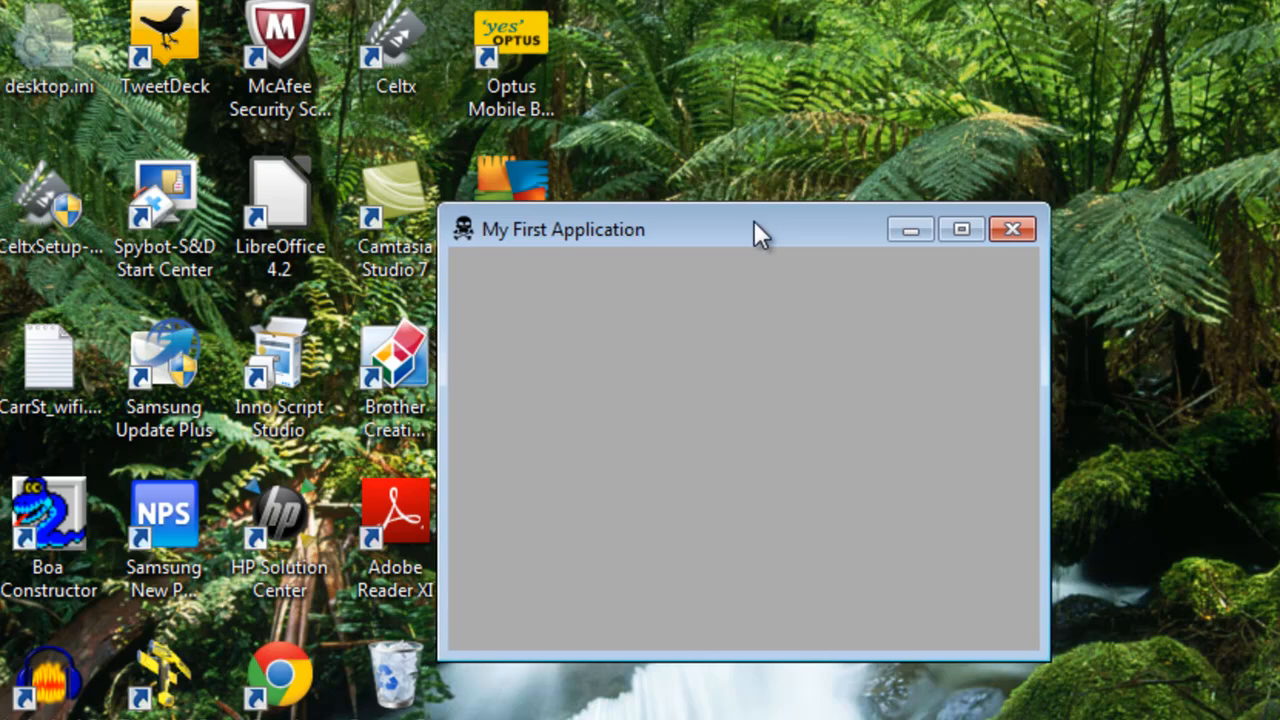
{"action": "mouse_move", "coordinate": [613, 248]}
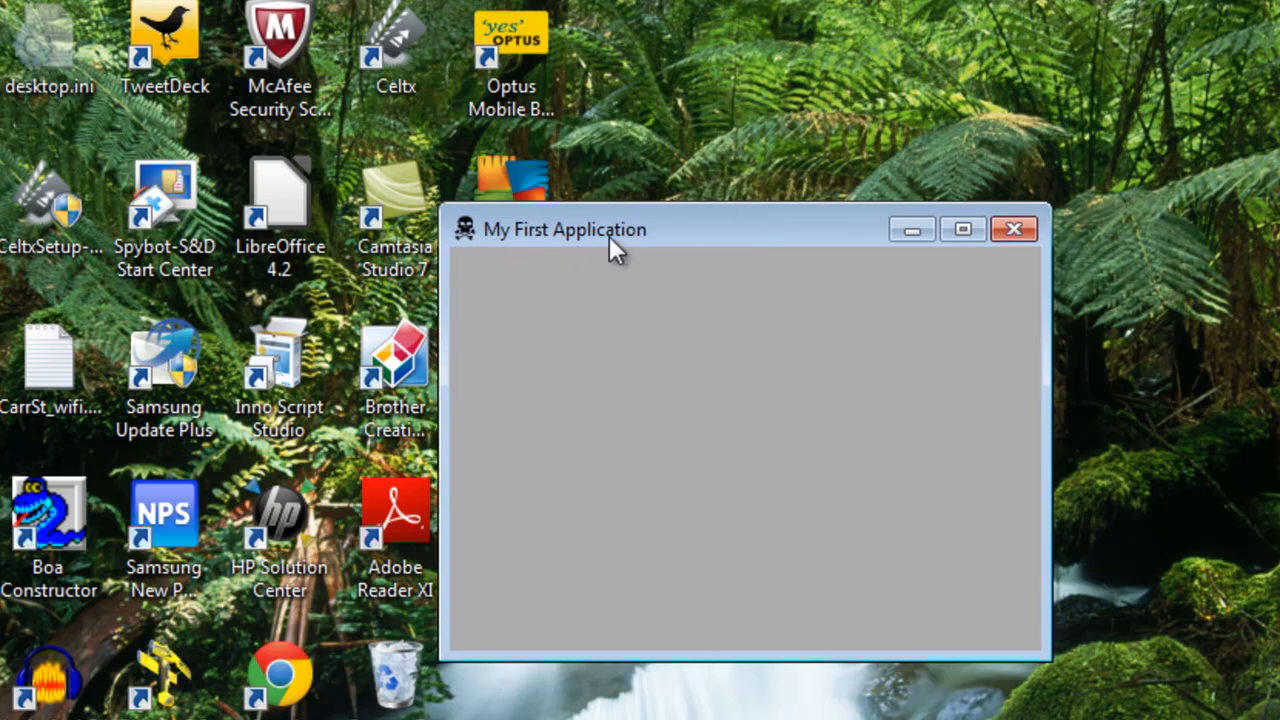
{"action": "mouse_move", "coordinate": [465, 245]}
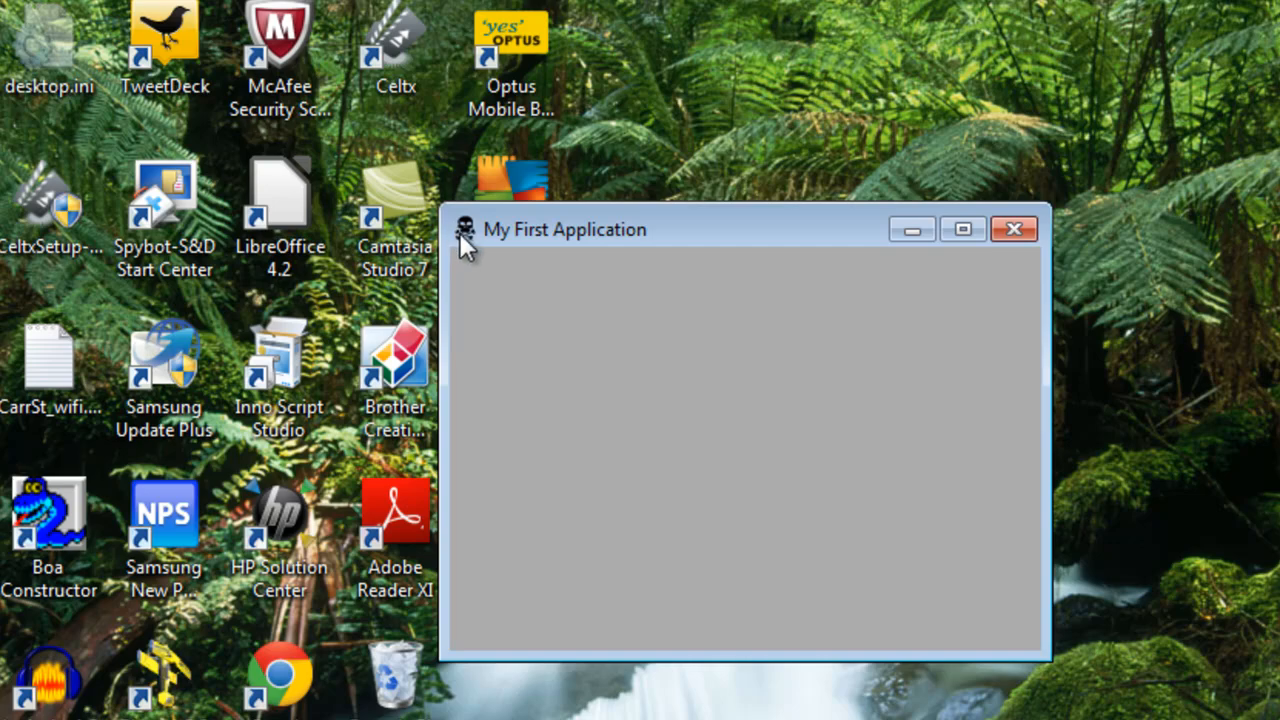
{"action": "mouse_move", "coordinate": [998, 258]}
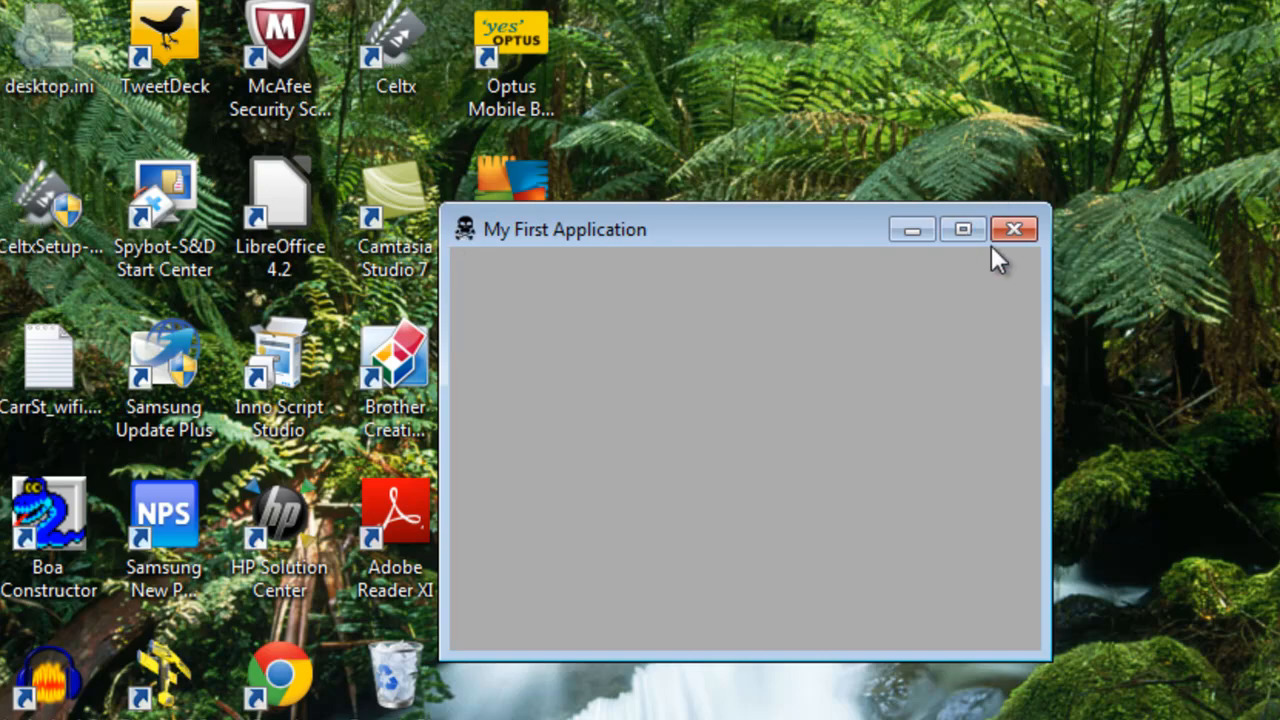